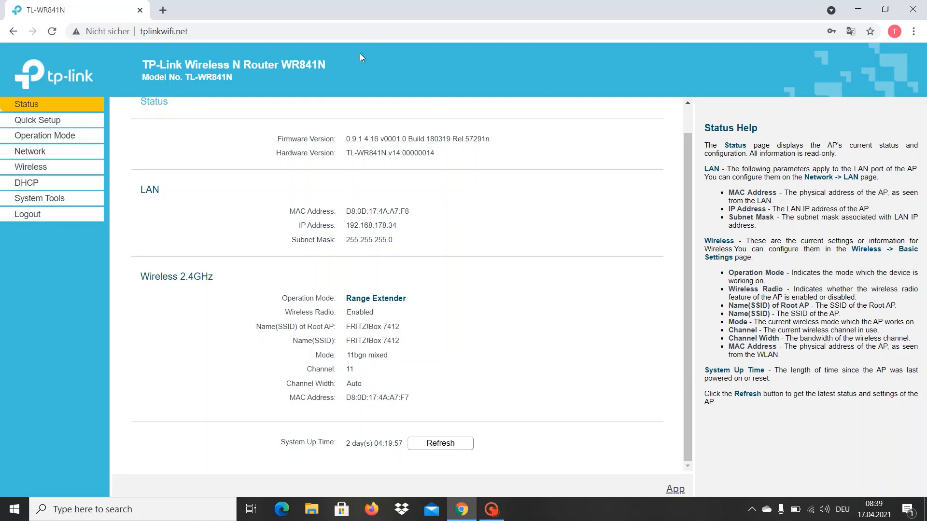
mouse_move(685, 216)
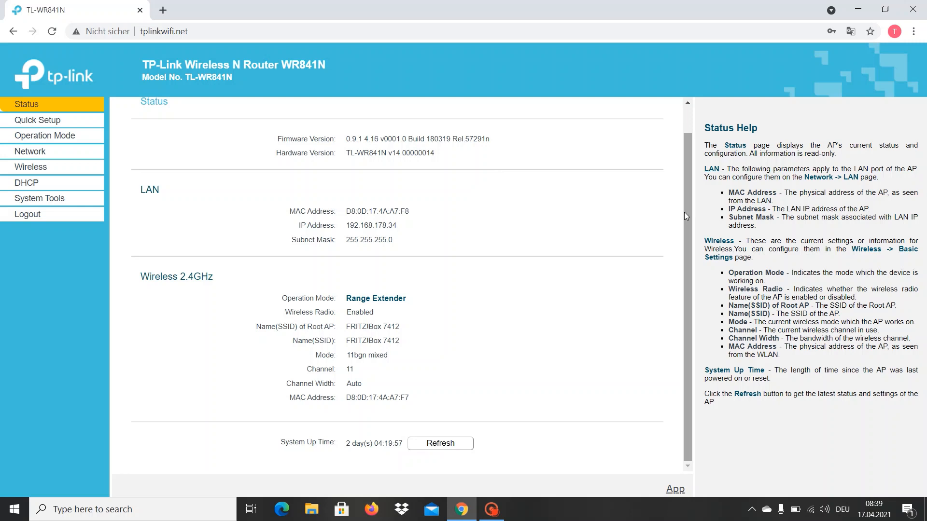
- Show Wireless > Extended Network with SSID FRITZ!Box 7412, closing the stray tp-link.com tab
scroll("up", 3)
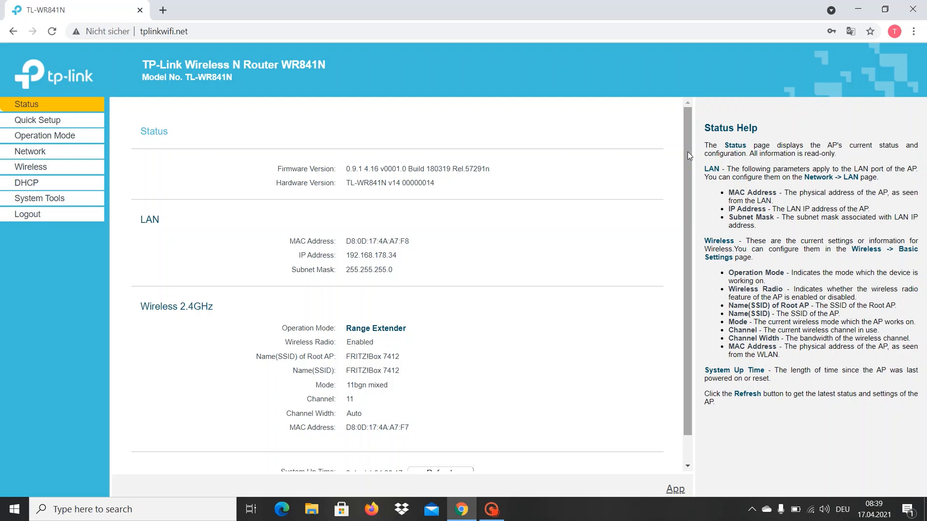
mouse_move(31, 167)
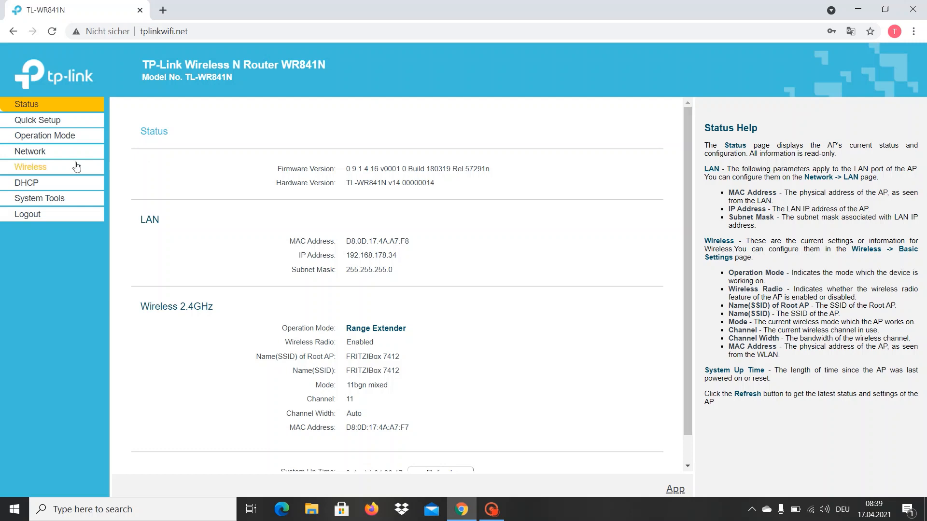
left_click(30, 166)
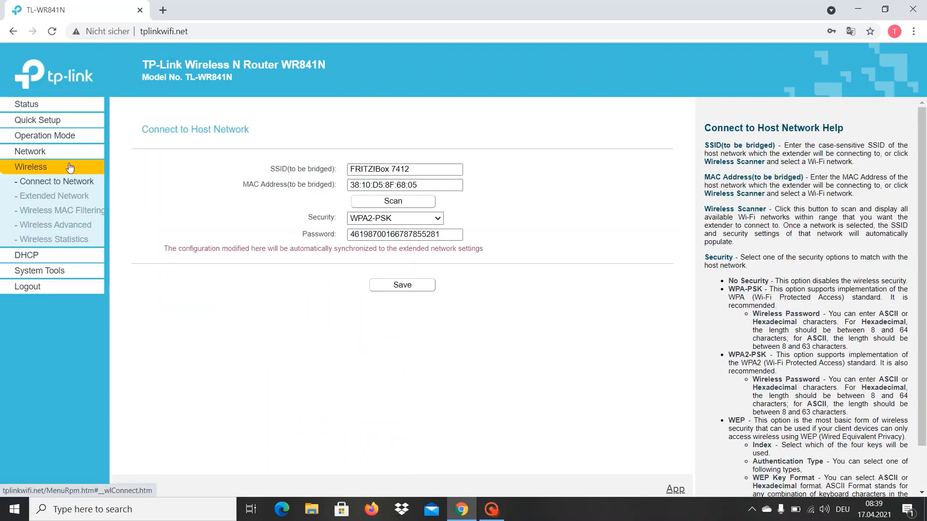
left_click(54, 196)
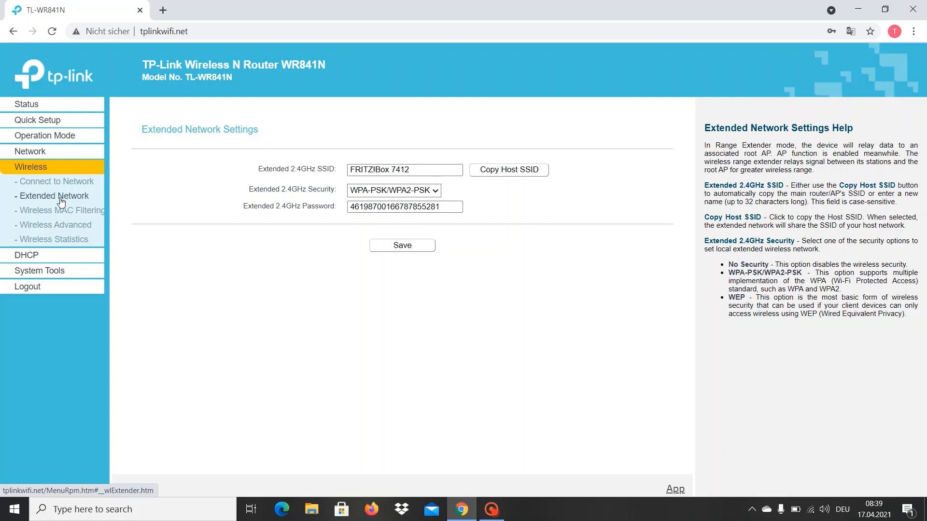
mouse_move(202, 174)
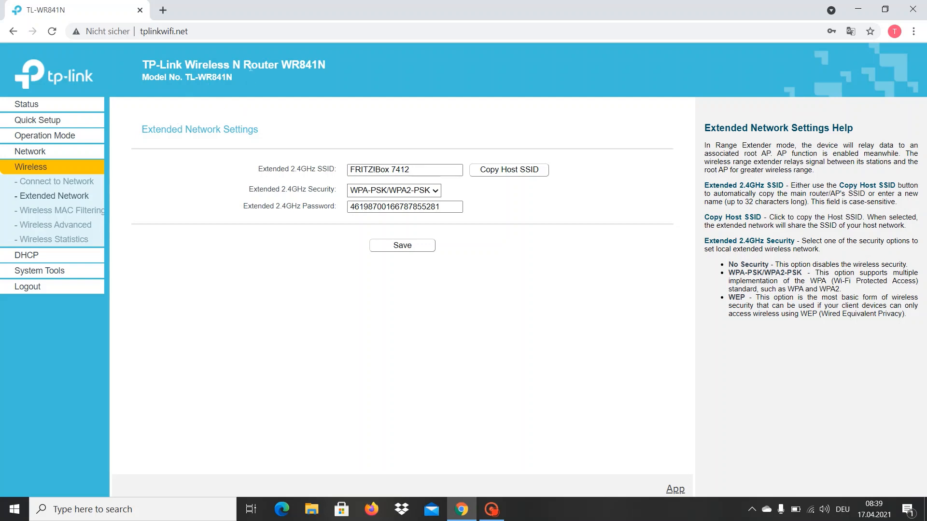
mouse_move(419, 86)
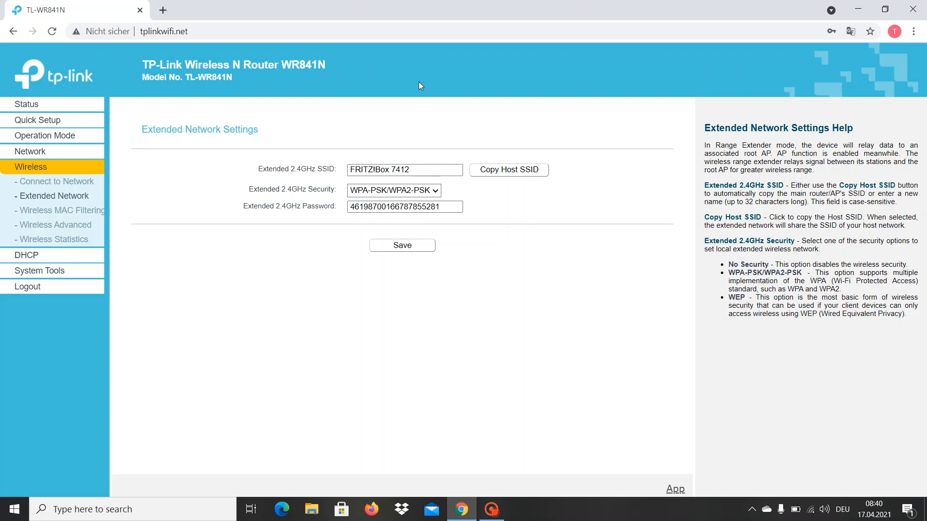
mouse_move(227, 166)
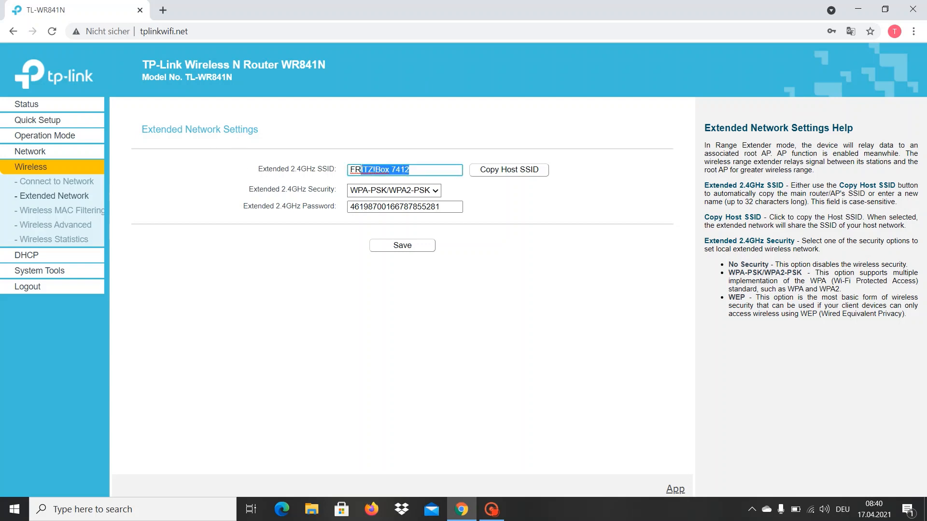
left_click(404, 207)
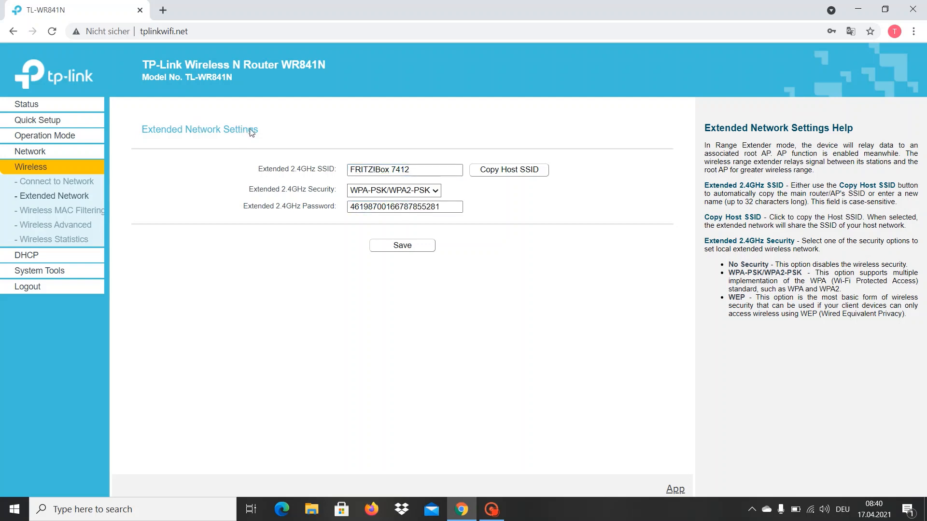
mouse_move(221, 129)
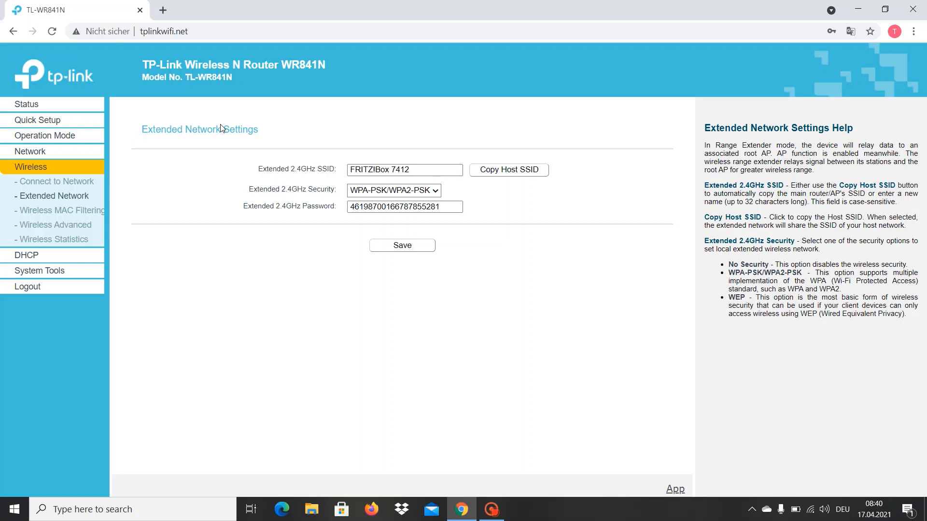
mouse_move(84, 145)
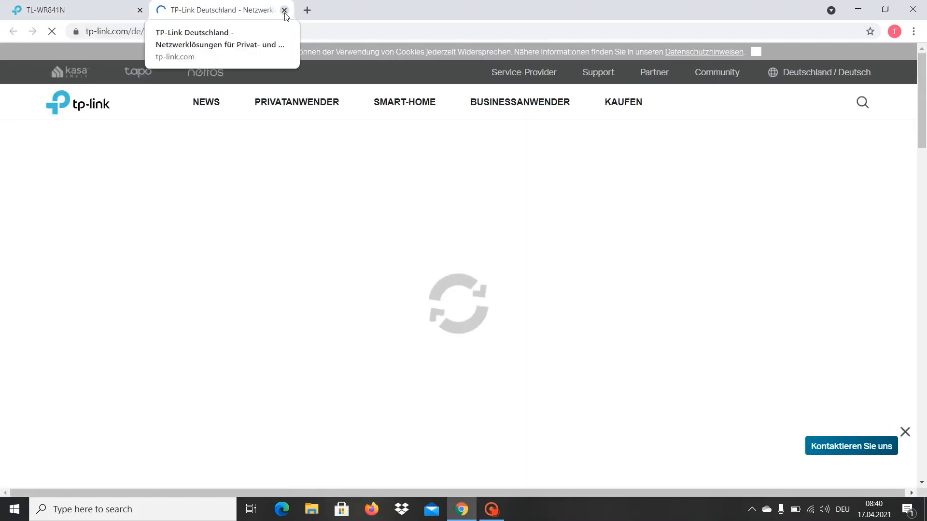
left_click(285, 10)
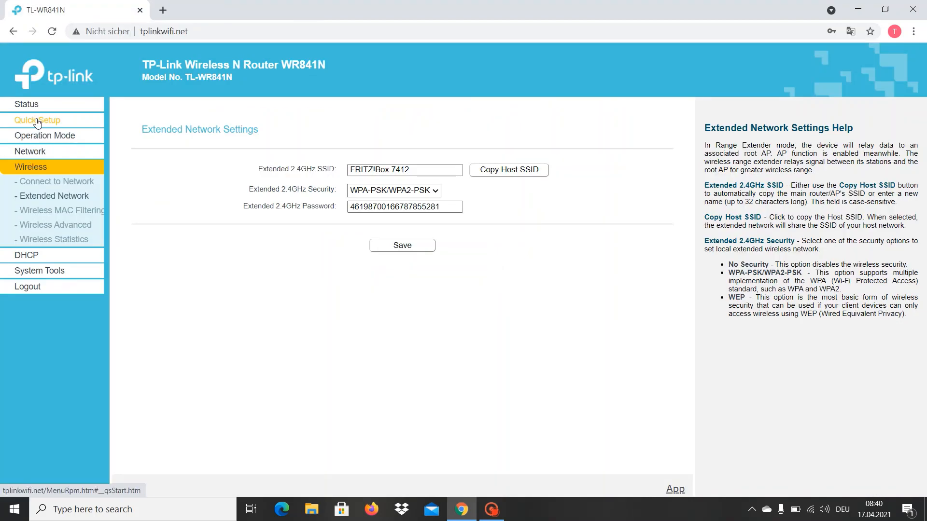
mouse_move(30, 166)
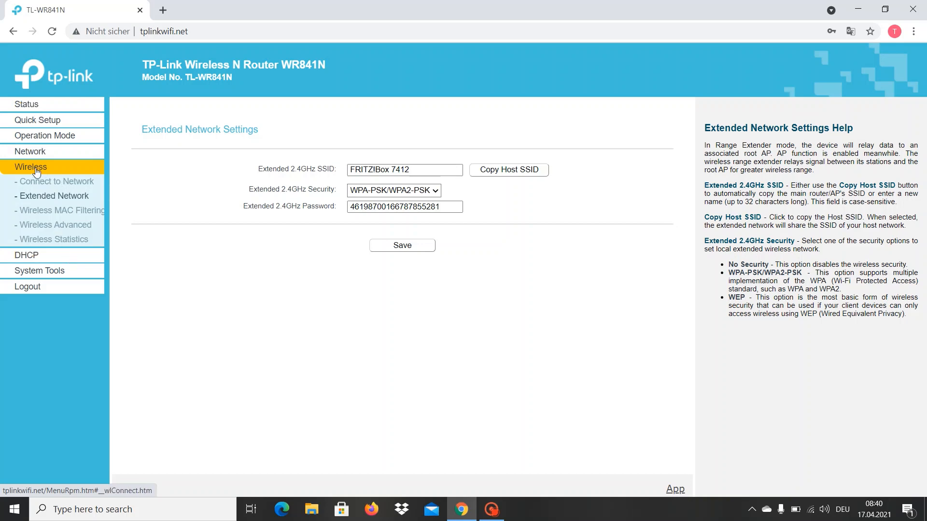
- Go from Status to the Connect to Host Network page for FRITZ!Box 7412
left_click(26, 104)
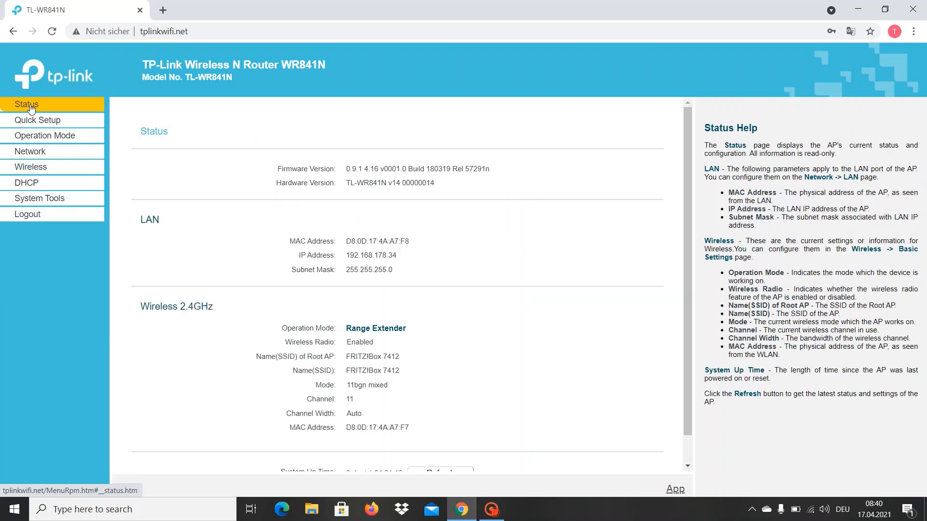
mouse_move(413, 252)
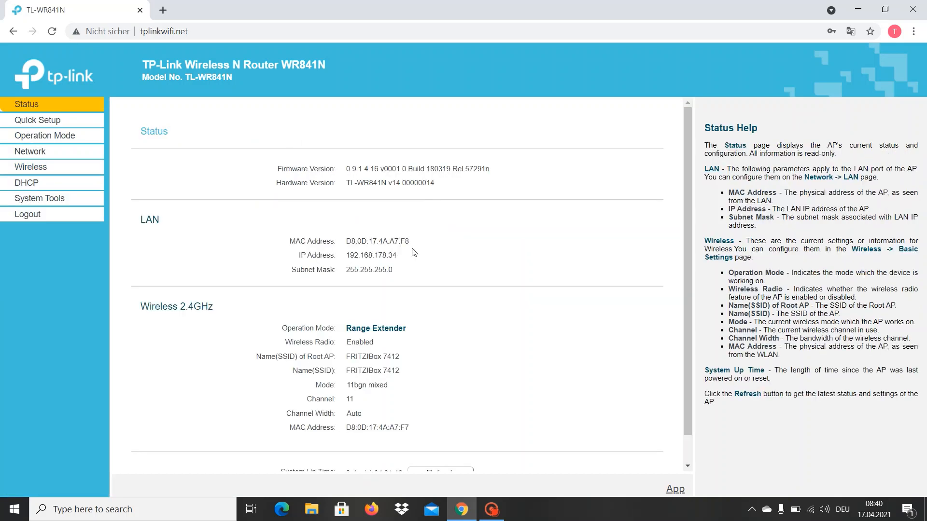
mouse_move(30, 166)
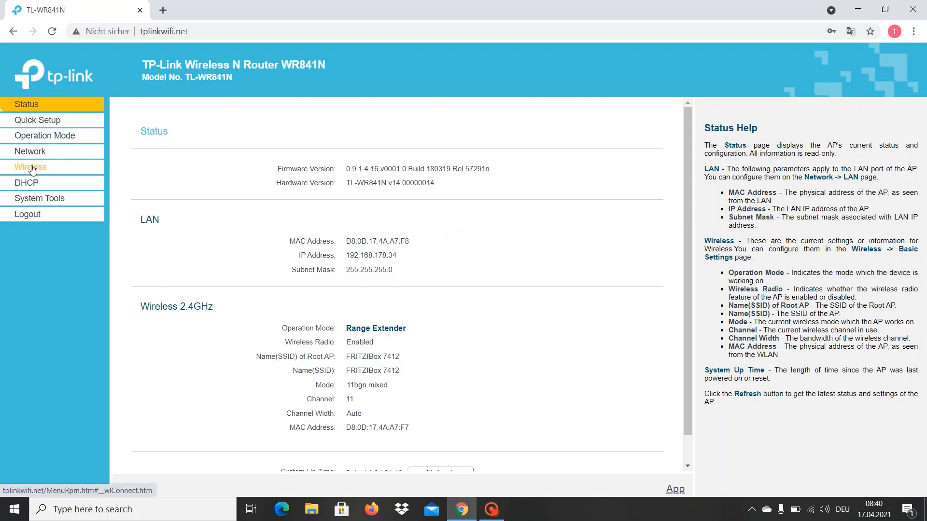
left_click(30, 166)
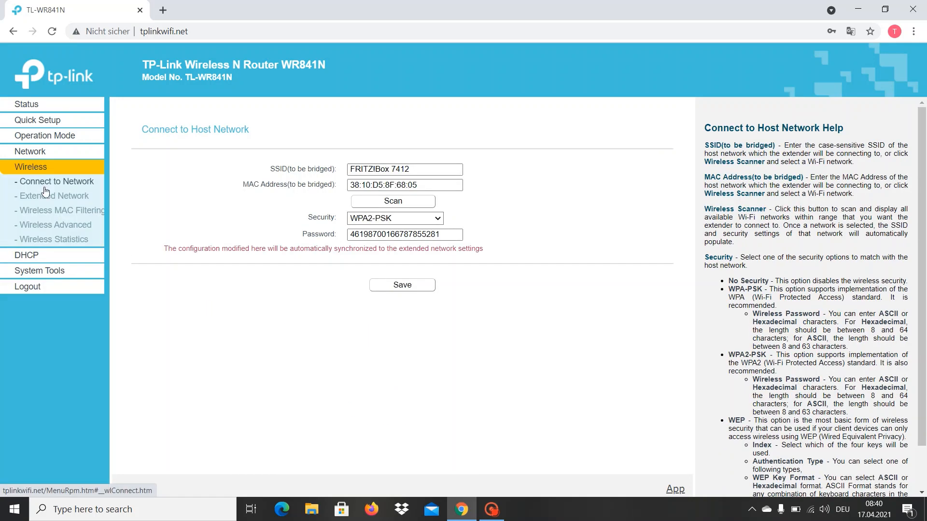
mouse_move(103, 189)
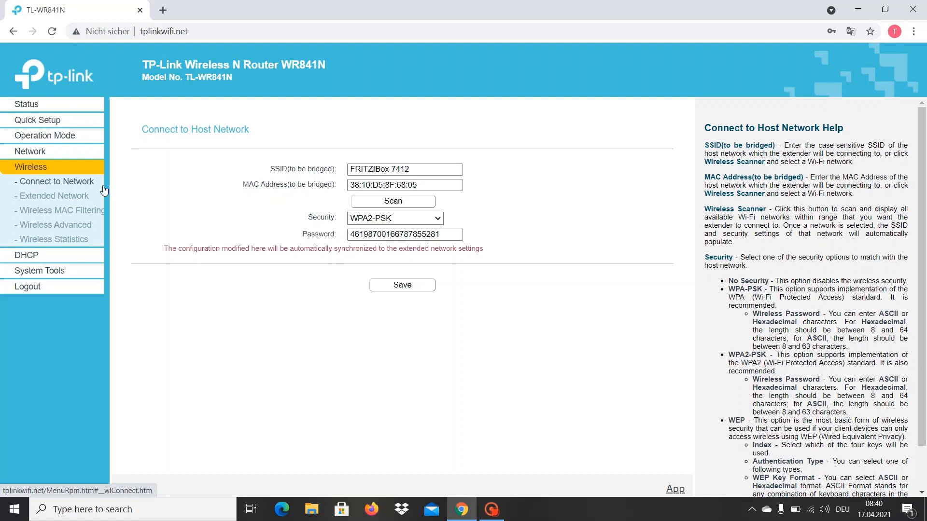
triple_click(405, 169)
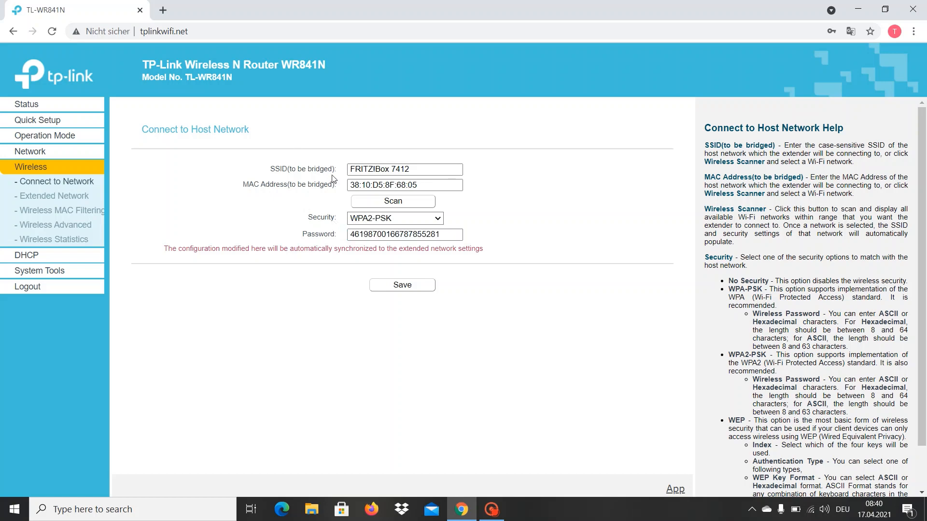
mouse_move(53, 195)
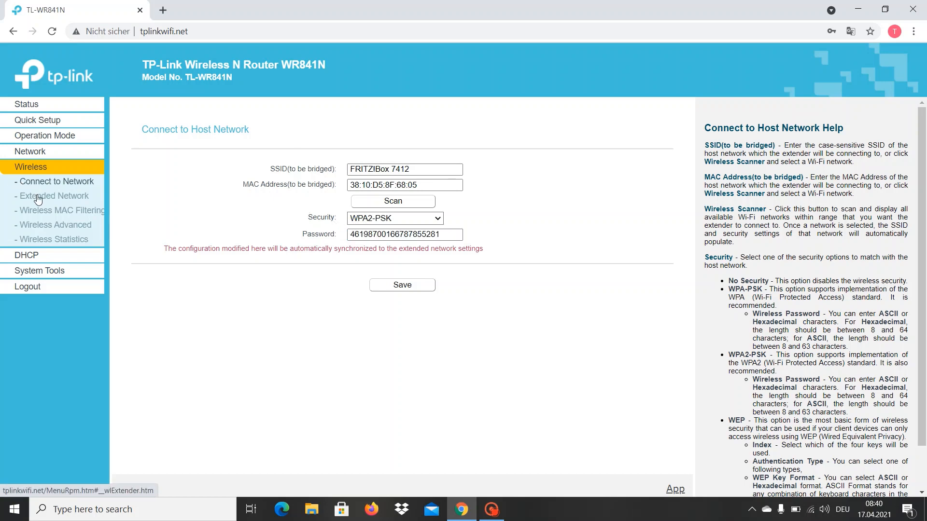
- Replace the extended 2.4GHz SSID FRITZ!Box 7412 with extWIFI
left_click(55, 195)
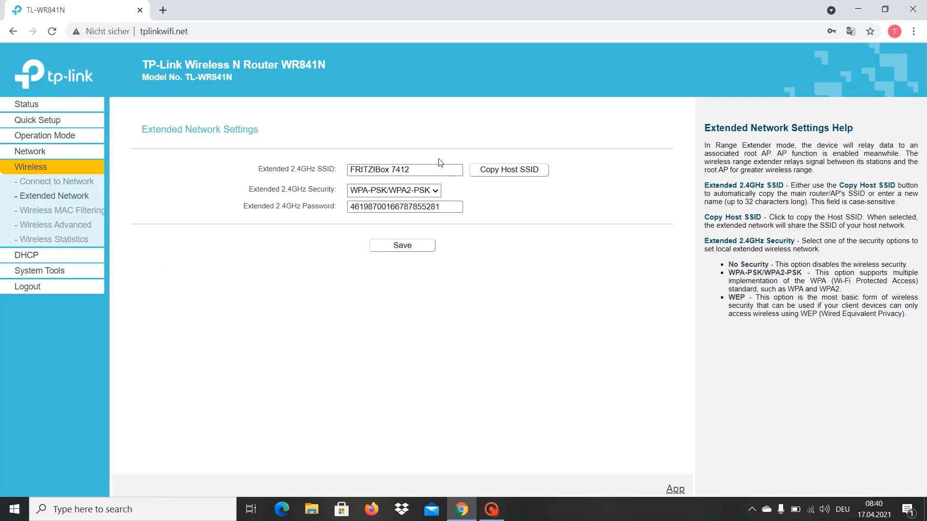
triple_click(405, 169)
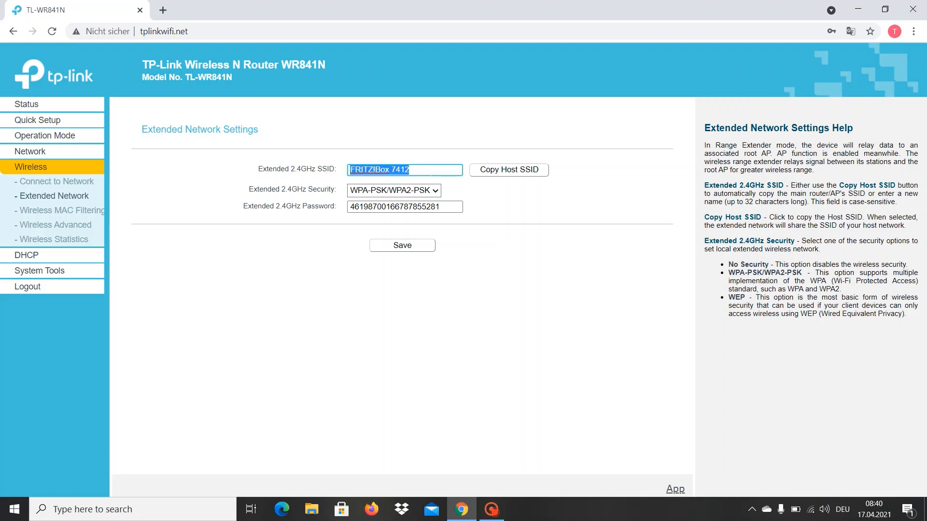
mouse_move(429, 180)
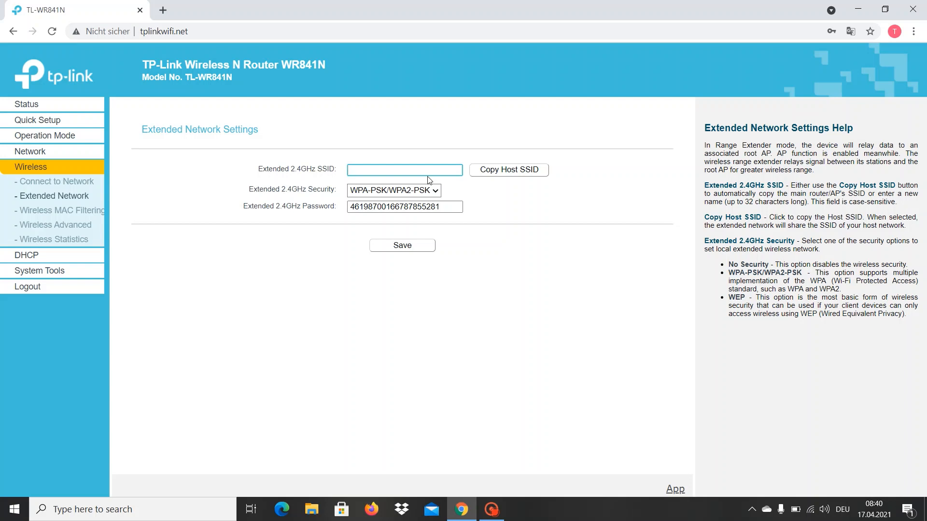
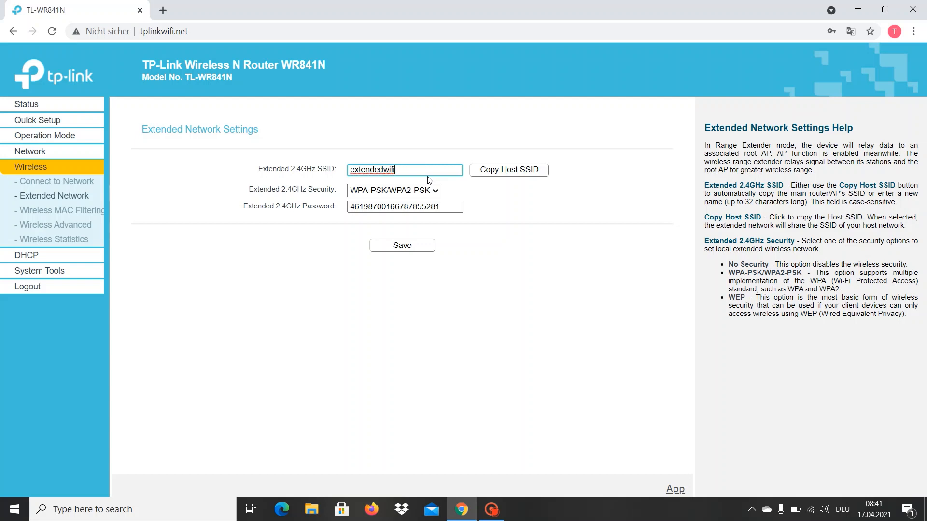
mouse_move(508, 169)
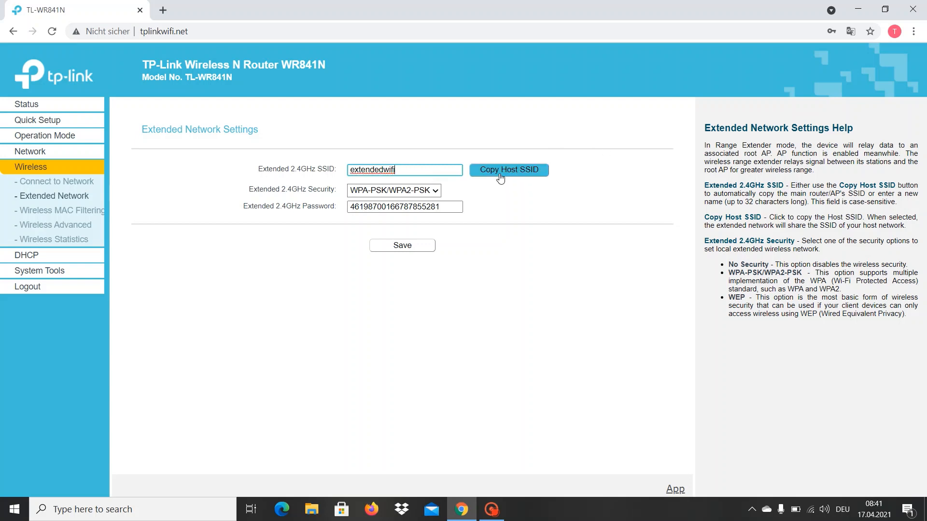
left_click(507, 169)
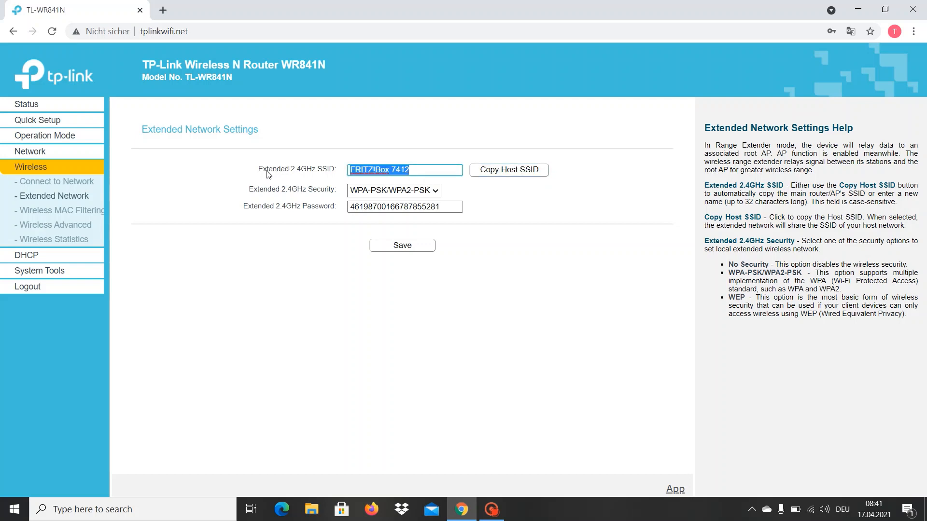
type("es")
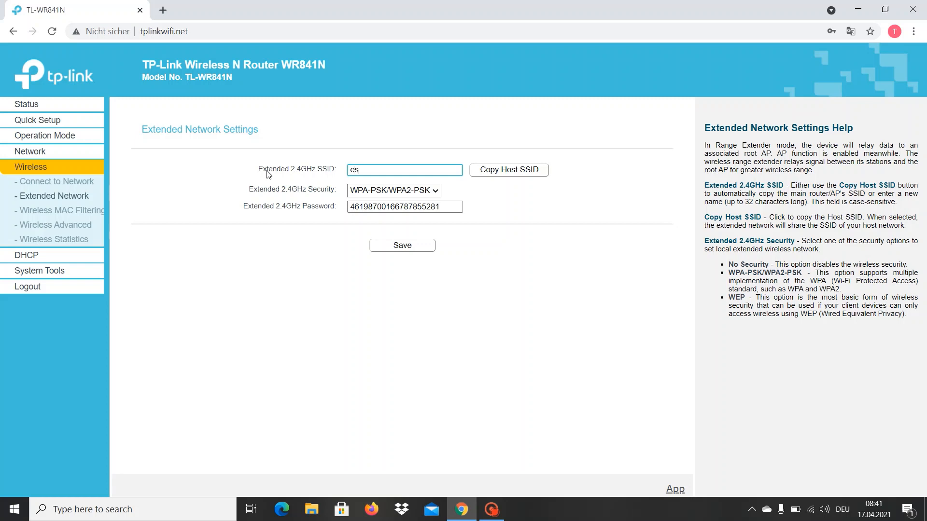
type("extW")
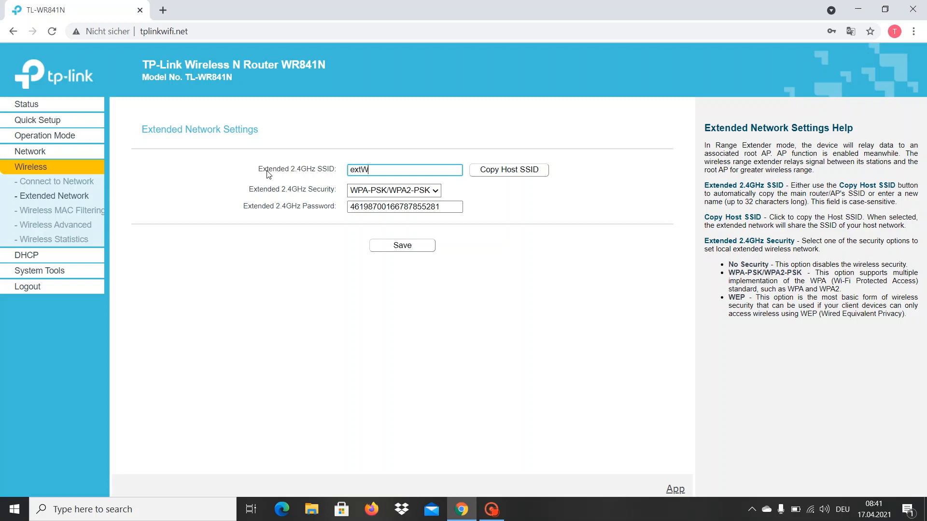
type("IFI")
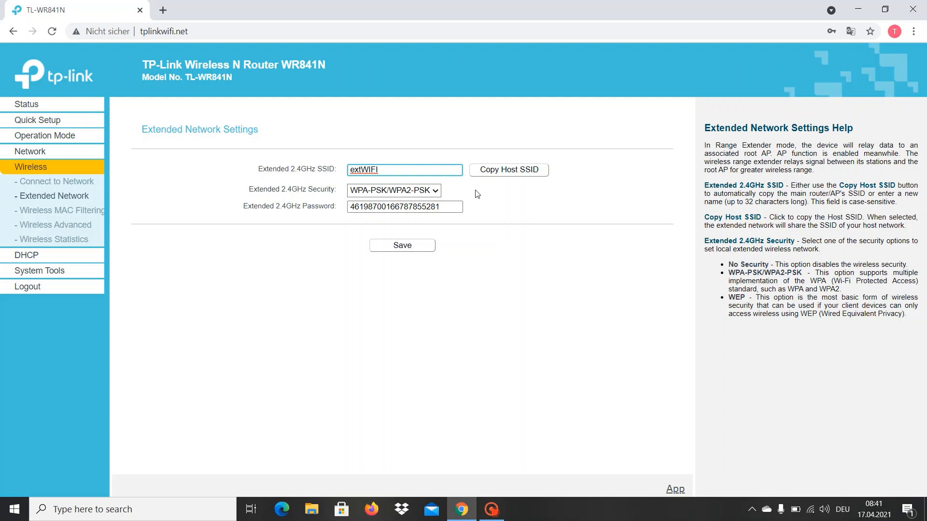
triple_click(404, 206)
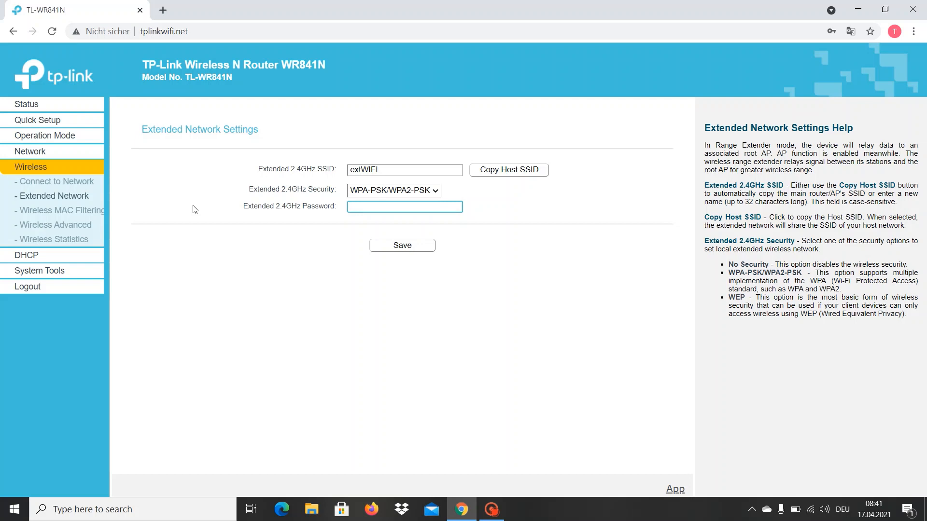
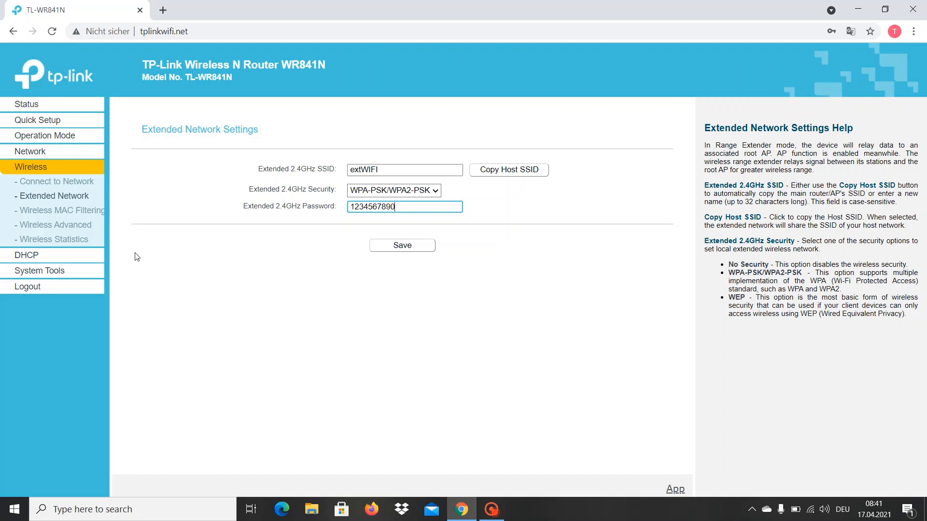
left_click(401, 245)
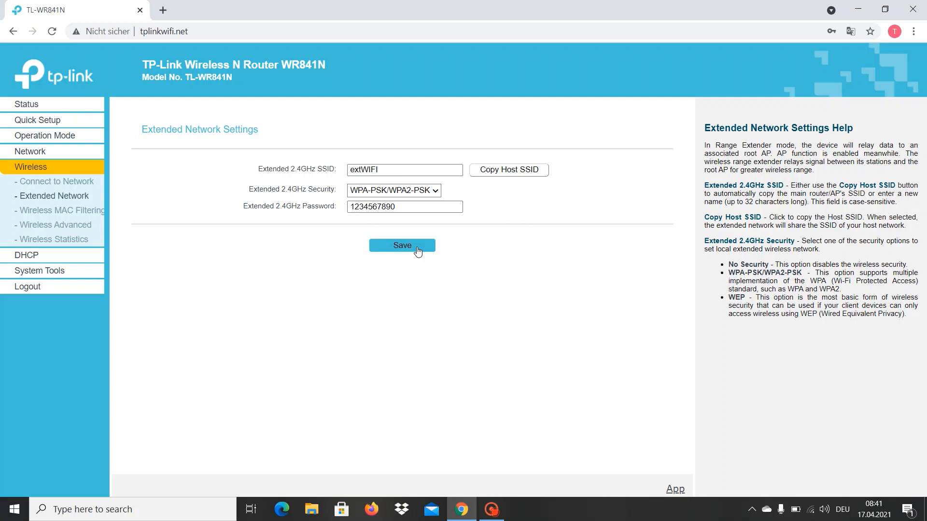
left_click(402, 246)
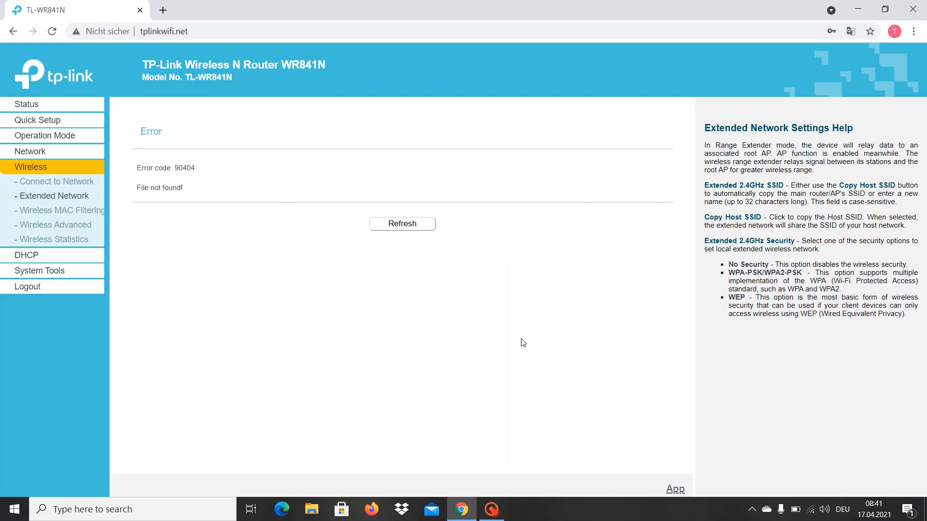
mouse_move(527, 330)
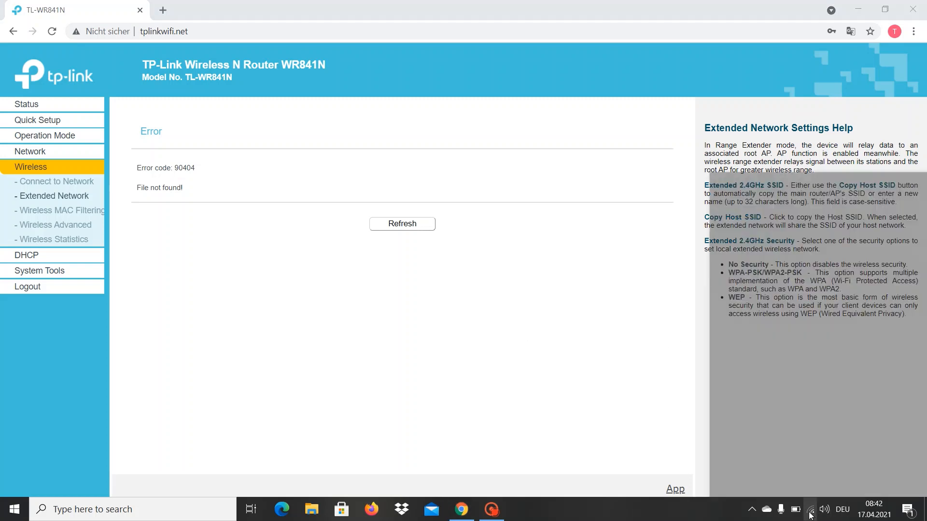
- Connect the PC to extWIFI from the Wi-Fi flyout using the new security key
left_click(825, 509)
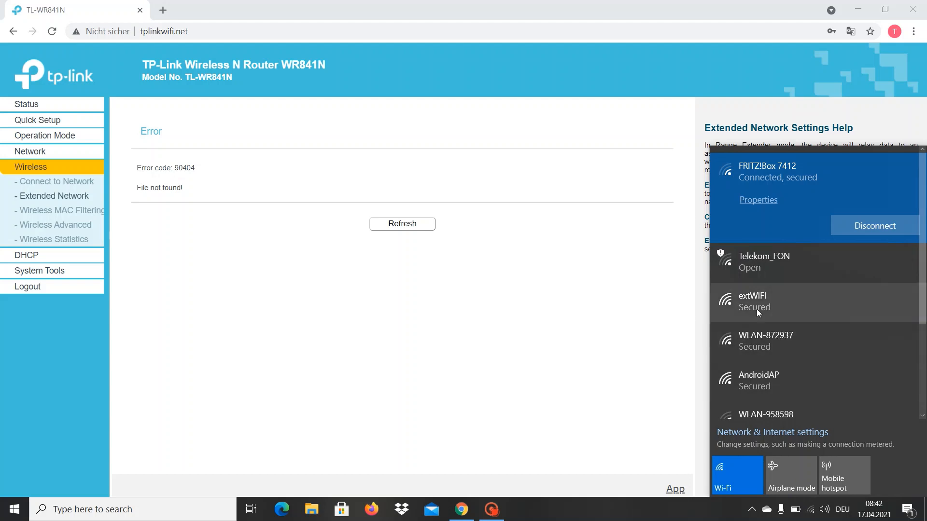
left_click(753, 301)
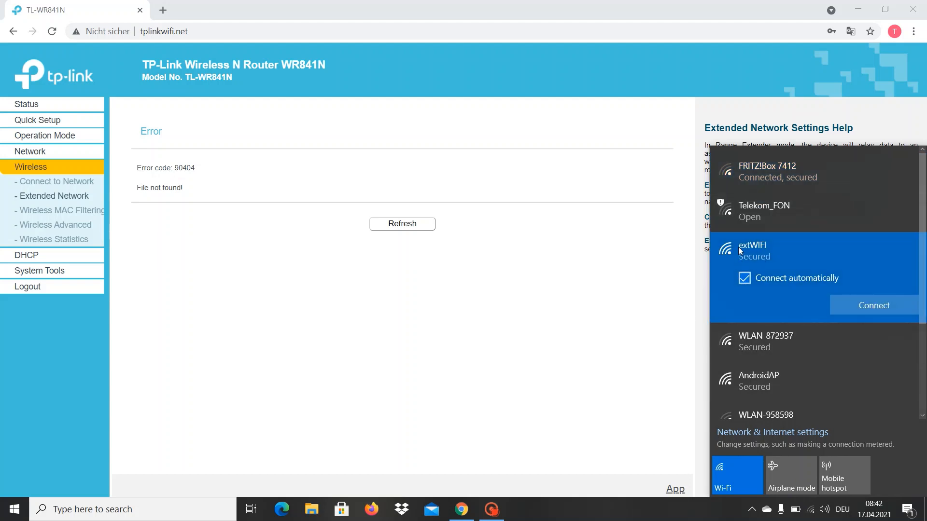
mouse_move(884, 312)
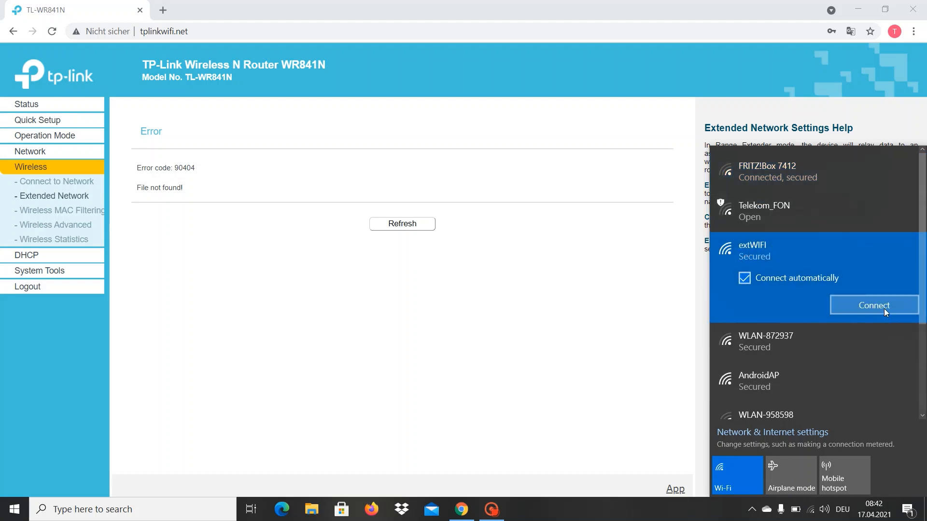
left_click(873, 305)
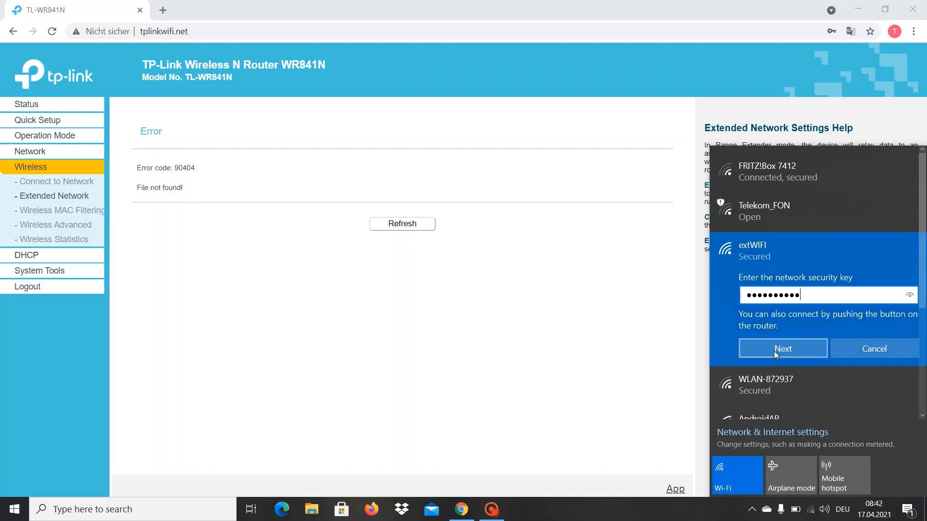
left_click(782, 348)
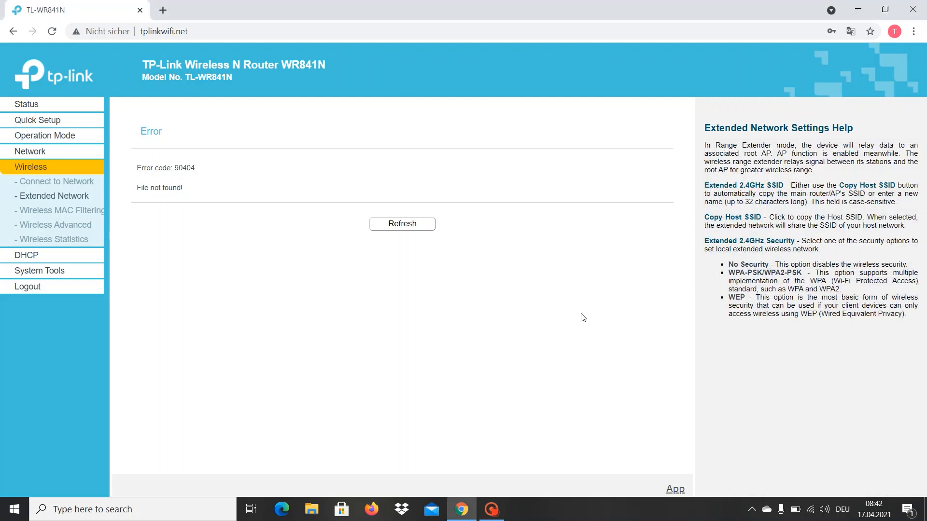
left_click(52, 32)
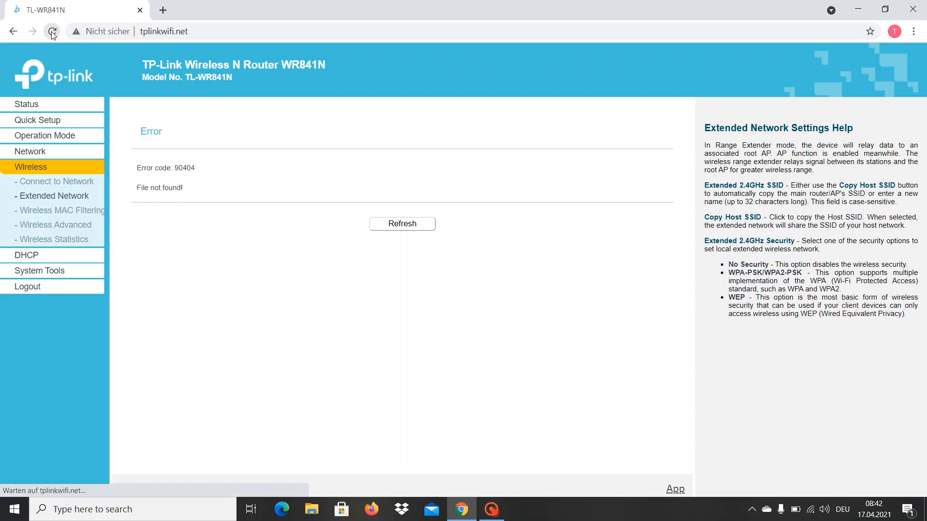
left_click(52, 31)
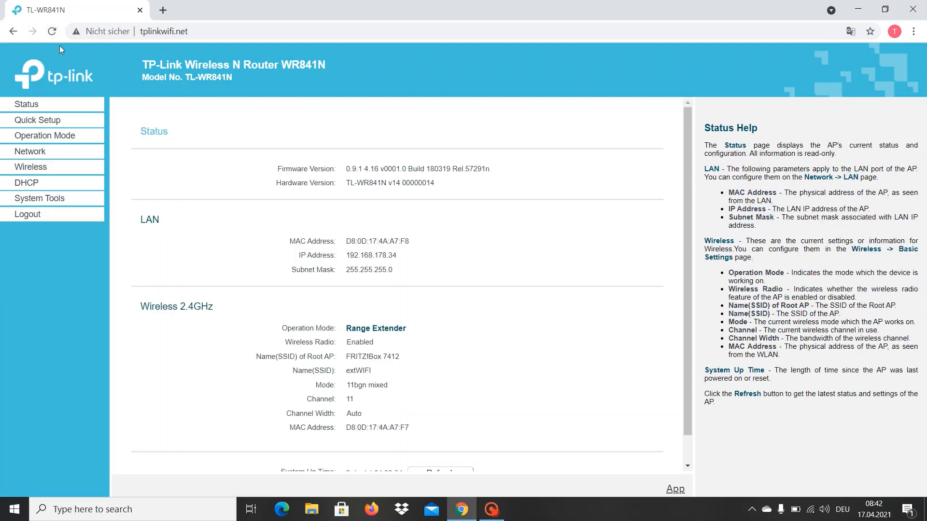
mouse_move(29, 151)
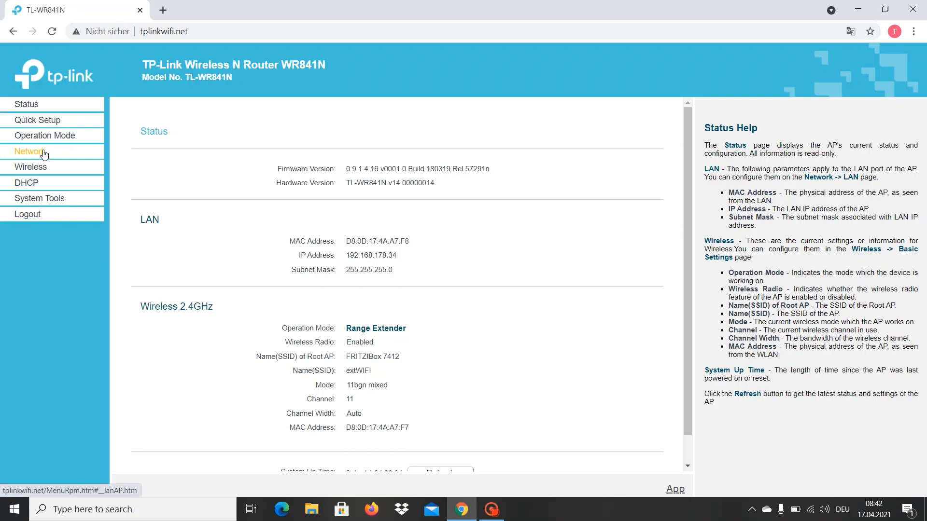
left_click(30, 167)
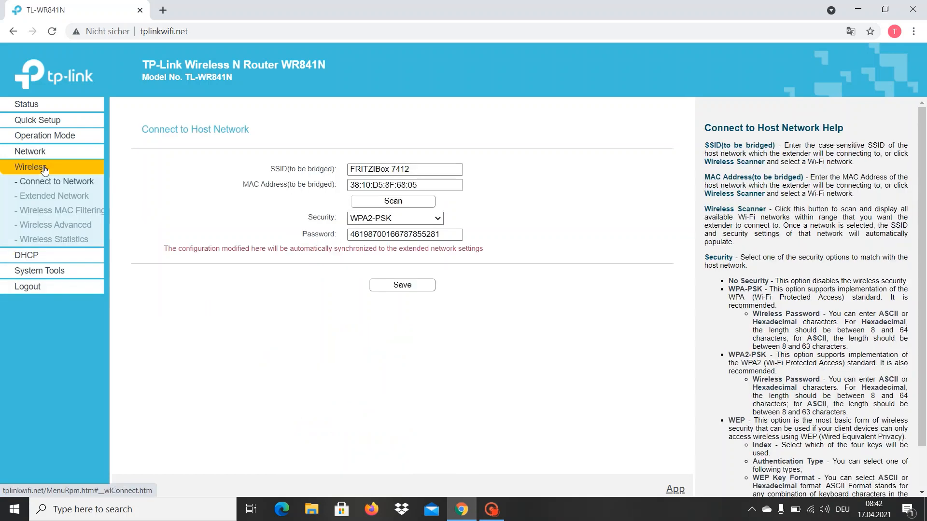
left_click(54, 195)
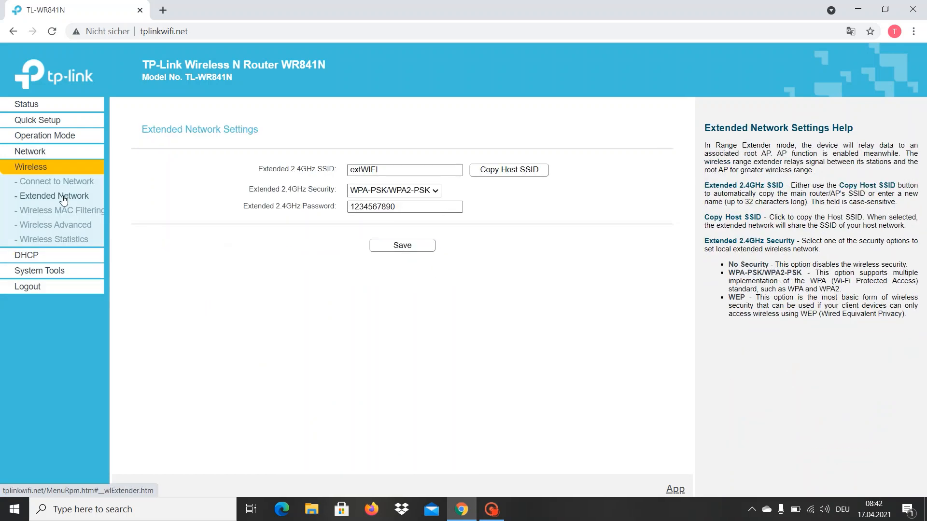
mouse_move(404, 201)
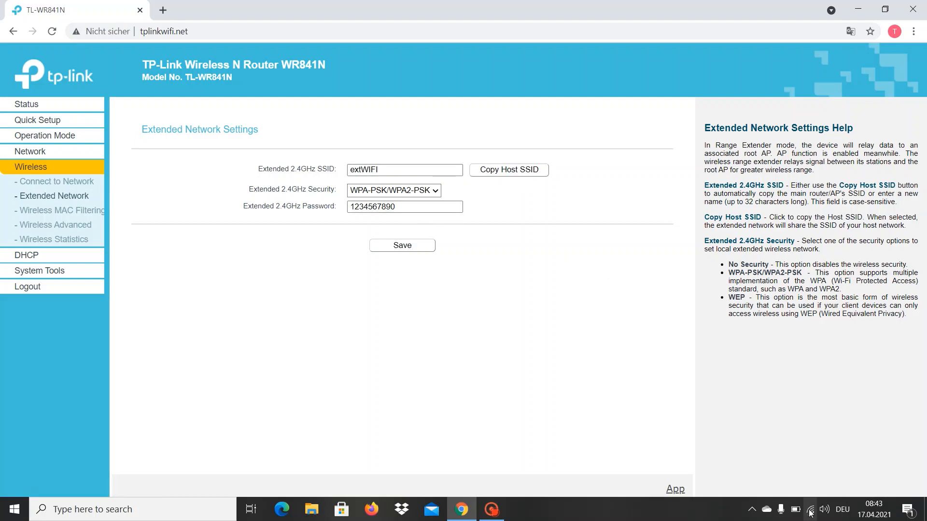
left_click(810, 510)
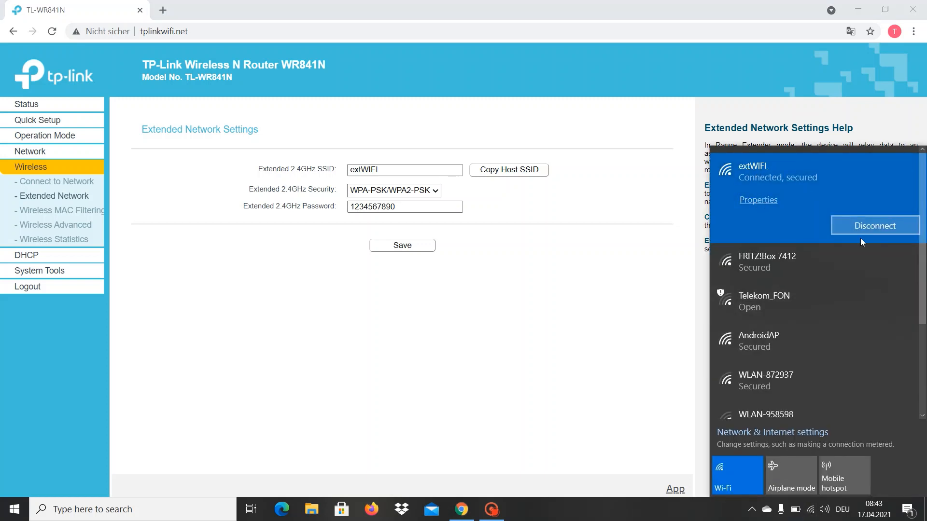
mouse_move(185, 11)
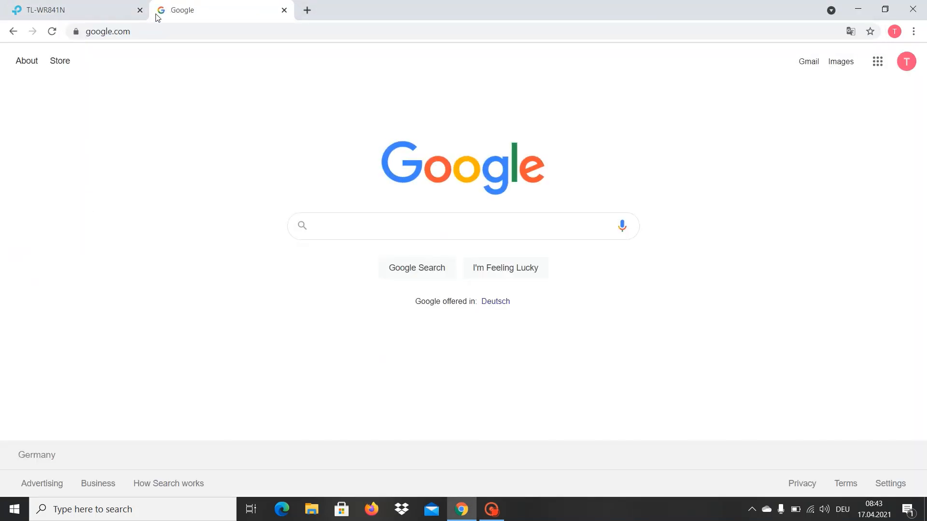
mouse_move(508, 270)
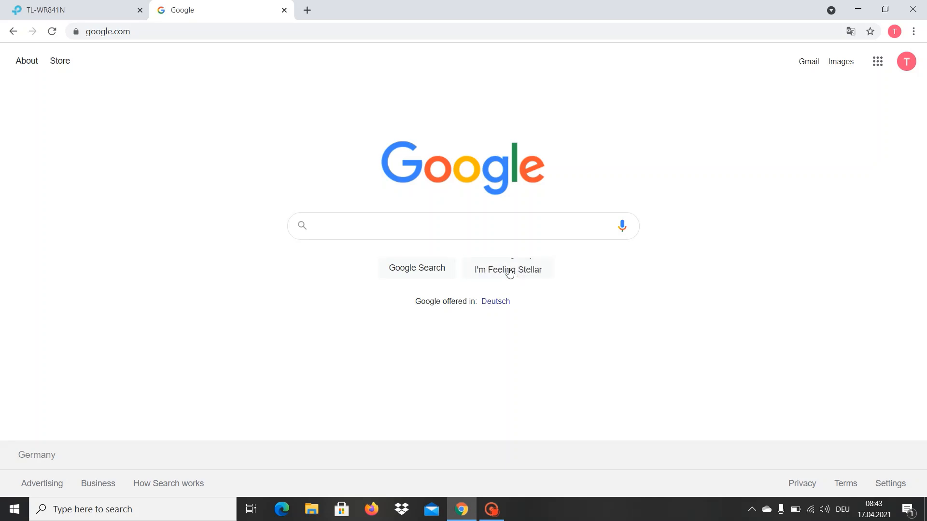
left_click(508, 269)
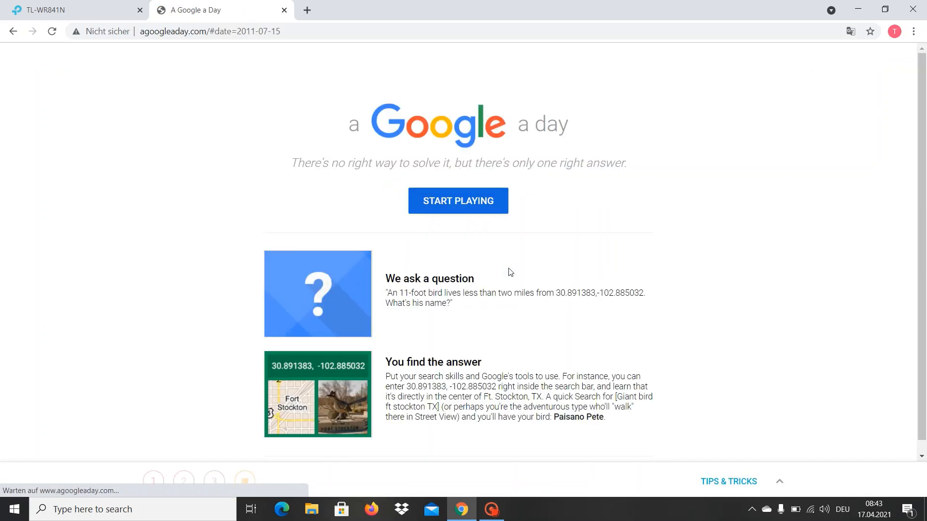
left_click(209, 31)
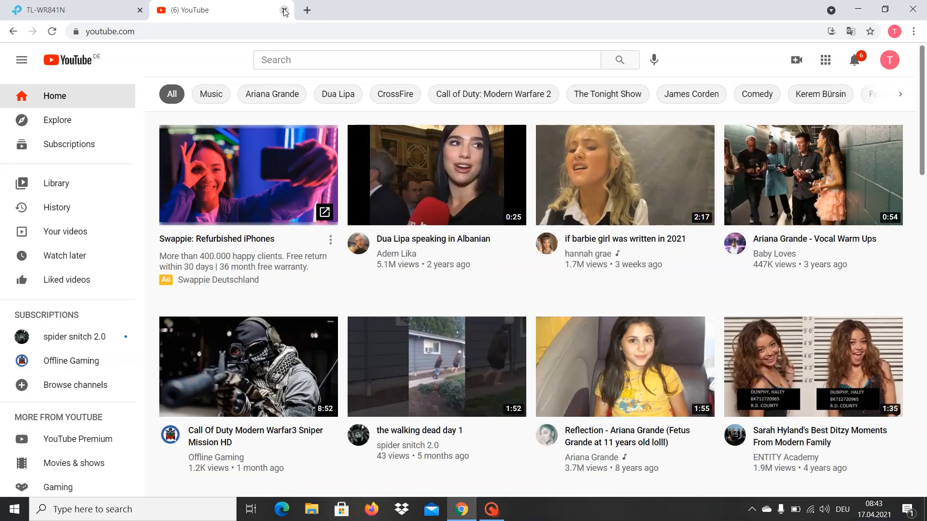
left_click(284, 10)
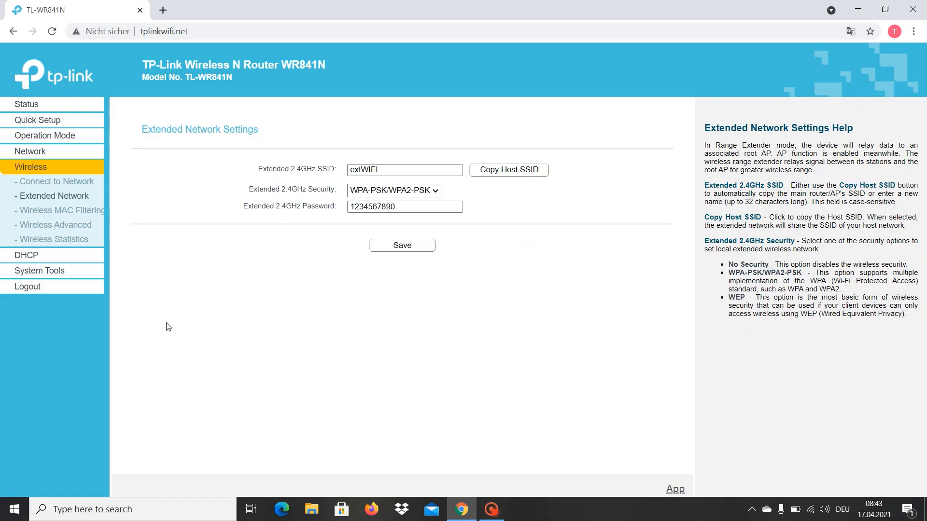
mouse_move(241, 298)
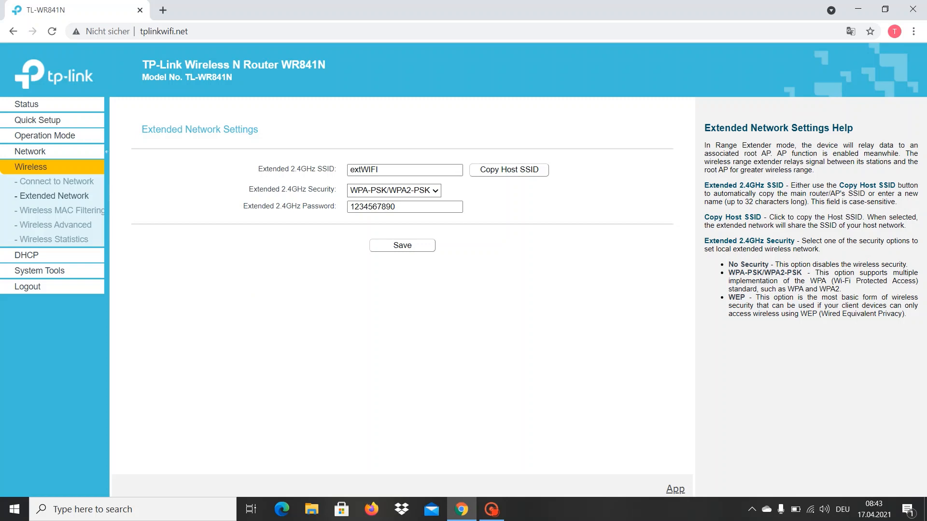
mouse_move(37, 120)
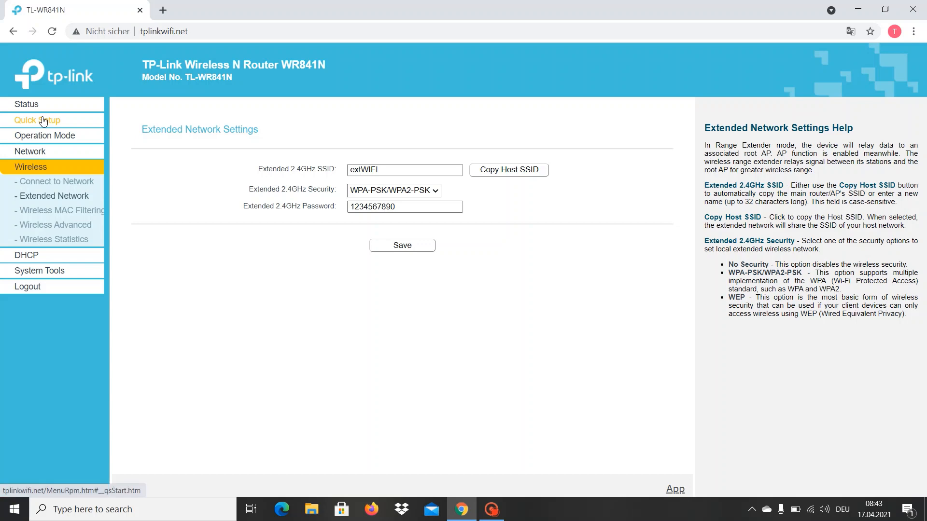
- Step through Quick Setup to the Static IP connection type, then reach System Tools Time Settings
left_click(37, 121)
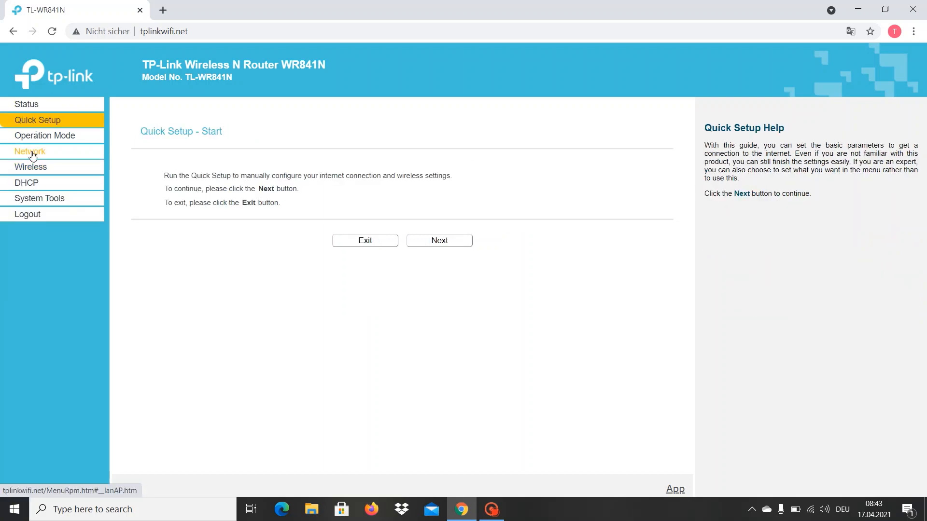
left_click(439, 240)
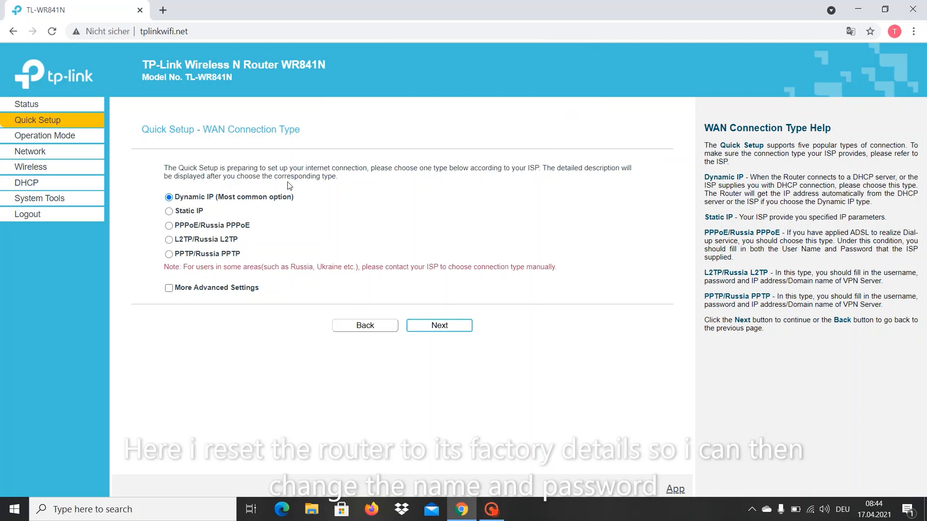
left_click(168, 211)
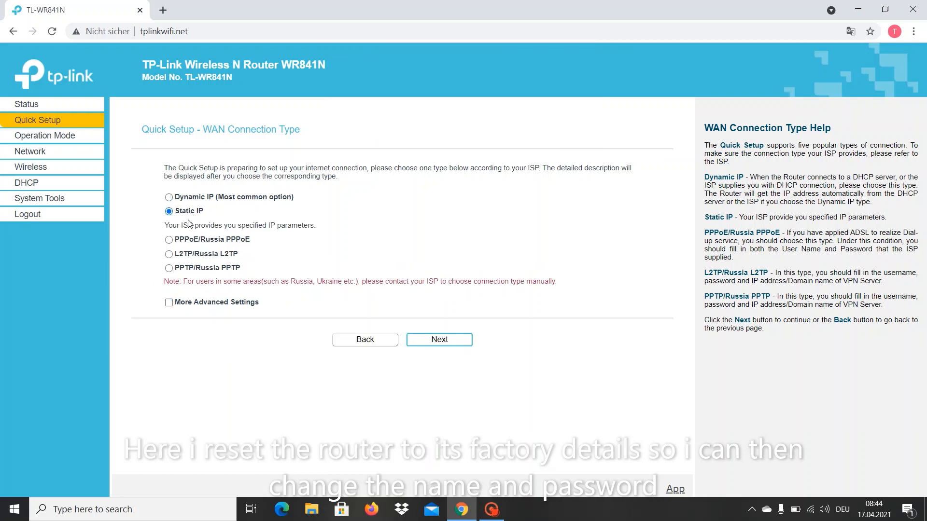
left_click(44, 213)
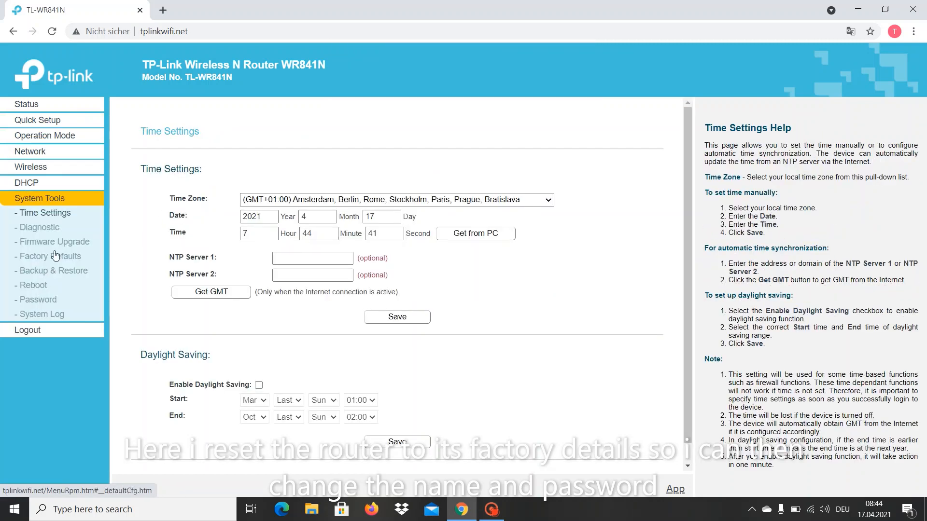
- Open Factory Defaults, then log back in as admin to reach Quick Setup
left_click(49, 256)
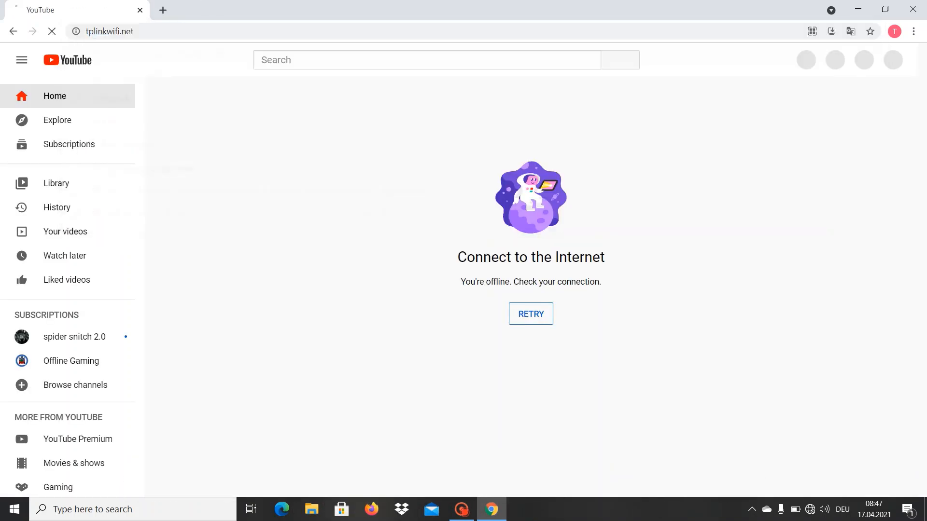
left_click(529, 314)
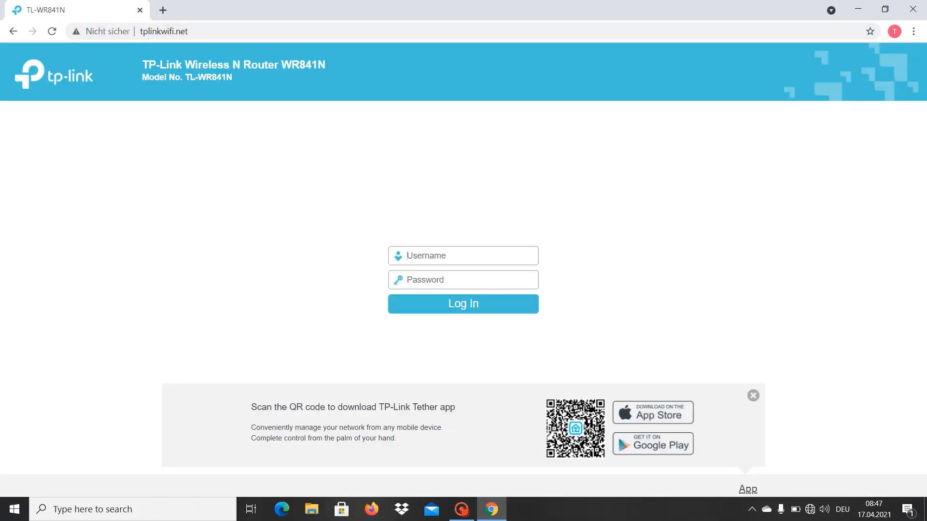
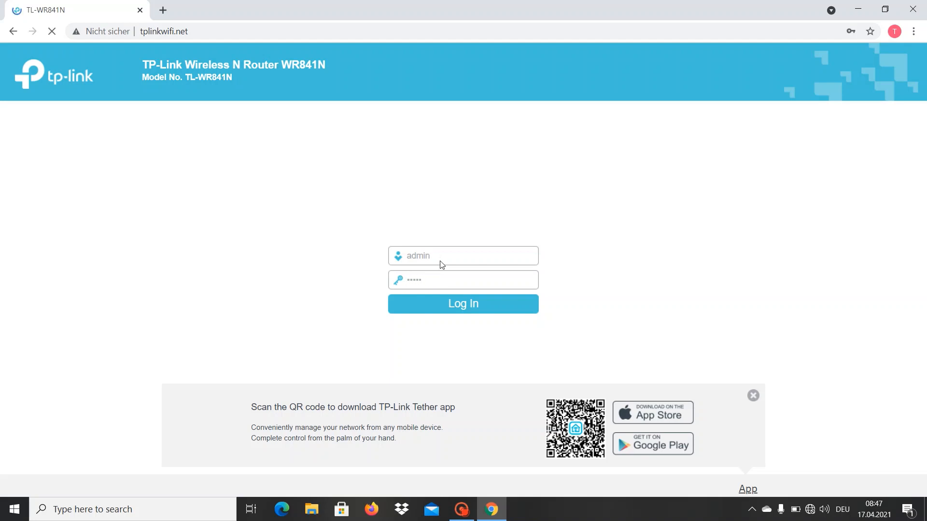
left_click(463, 303)
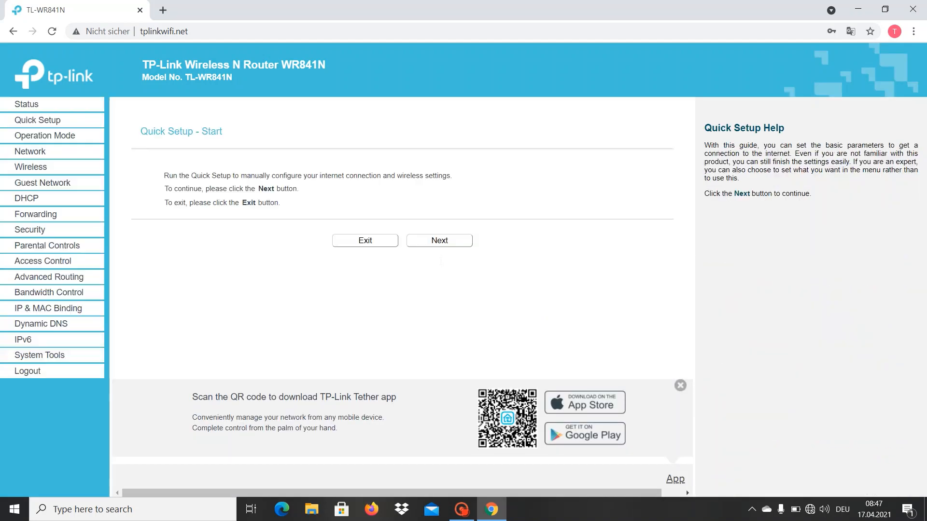
mouse_move(45, 137)
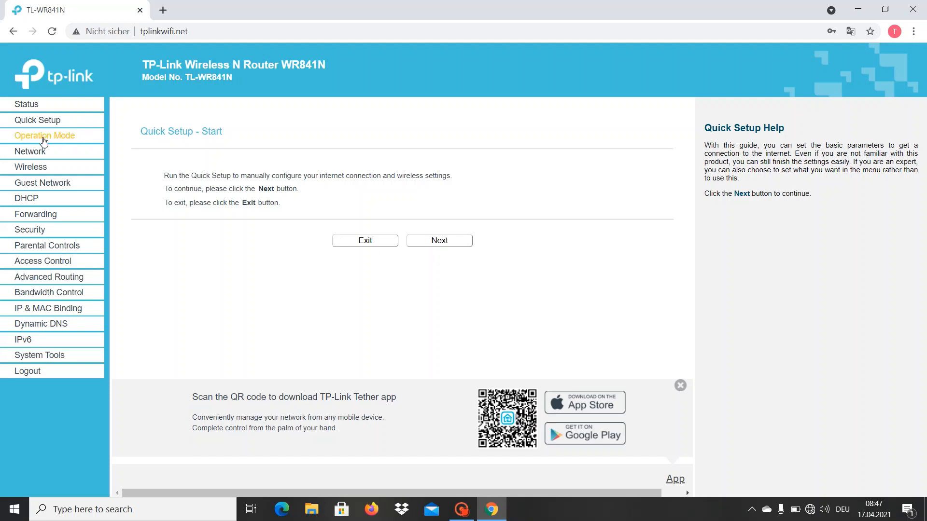
left_click(30, 166)
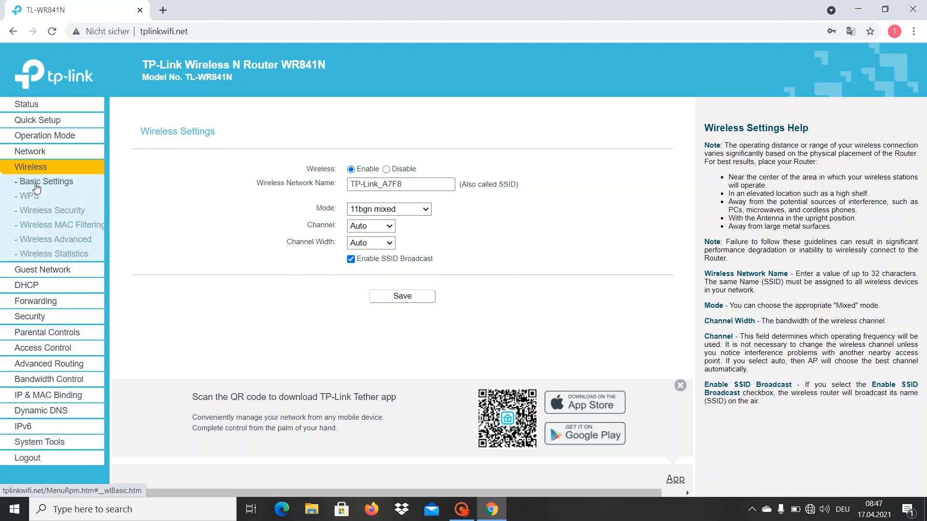
left_click(27, 195)
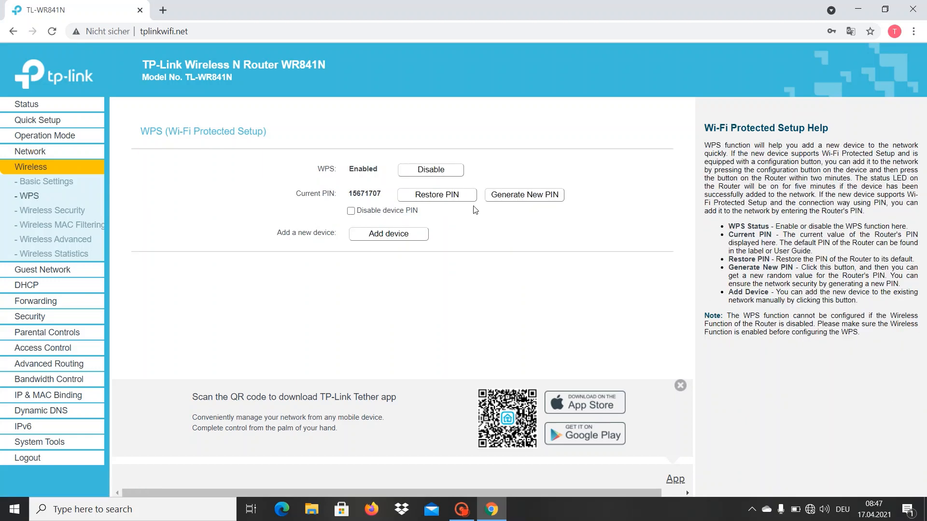
mouse_move(345, 208)
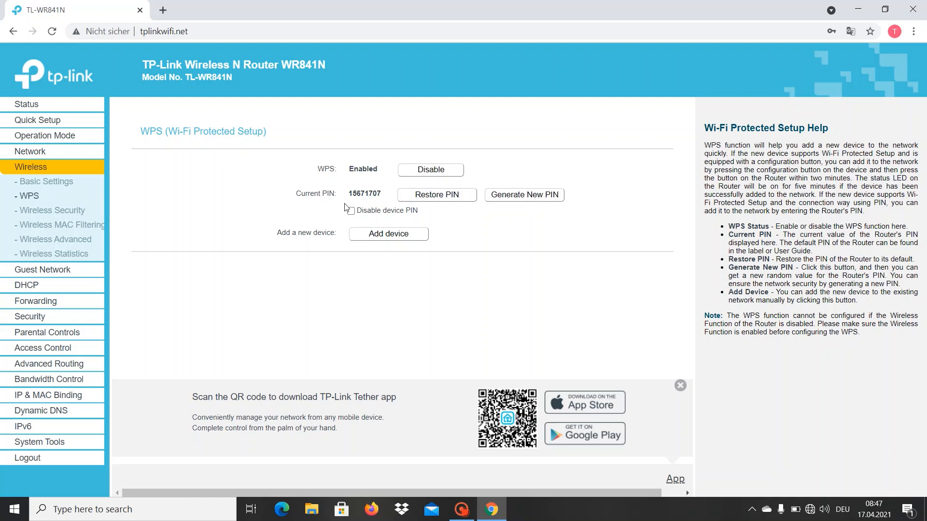
mouse_move(524, 195)
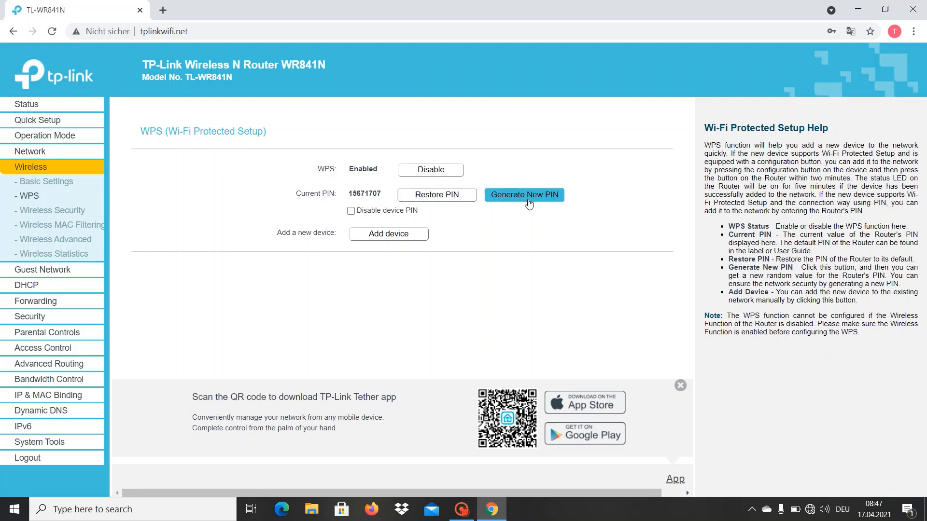
left_click(524, 194)
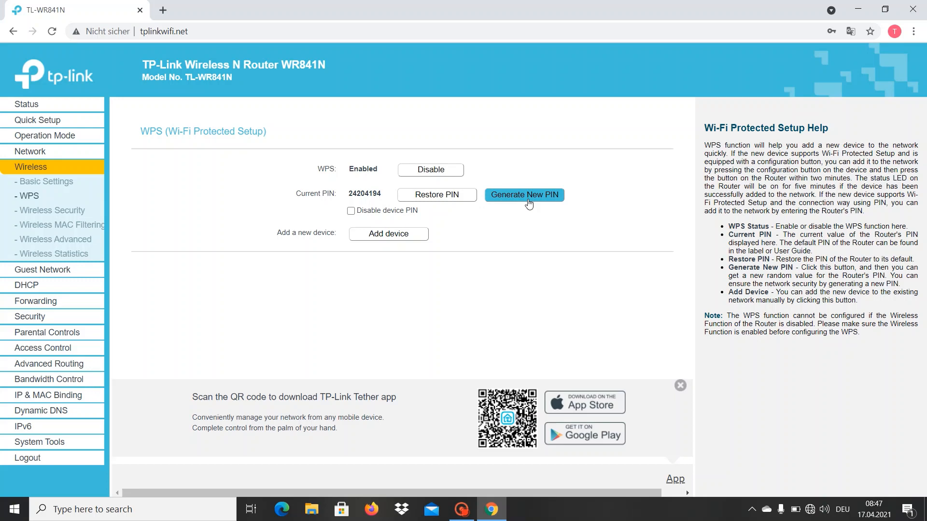
left_click(52, 210)
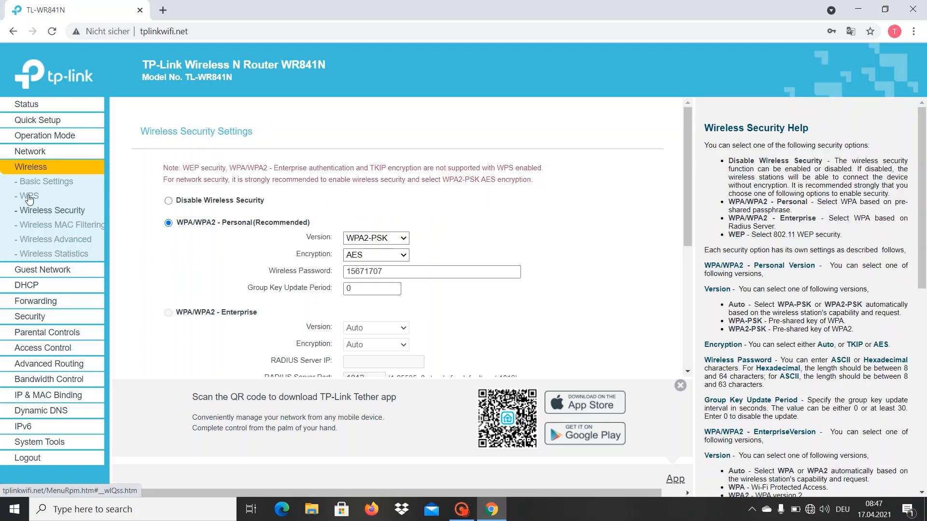
left_click(28, 196)
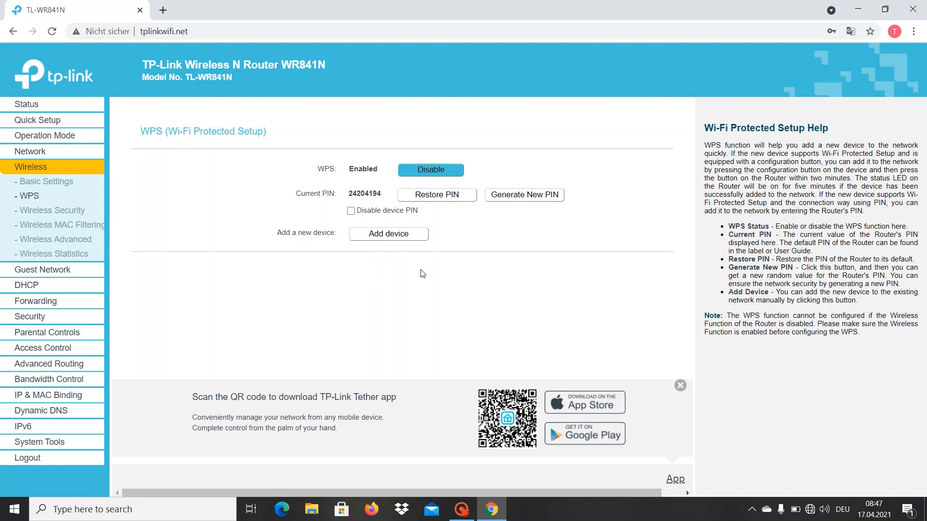
mouse_move(335, 231)
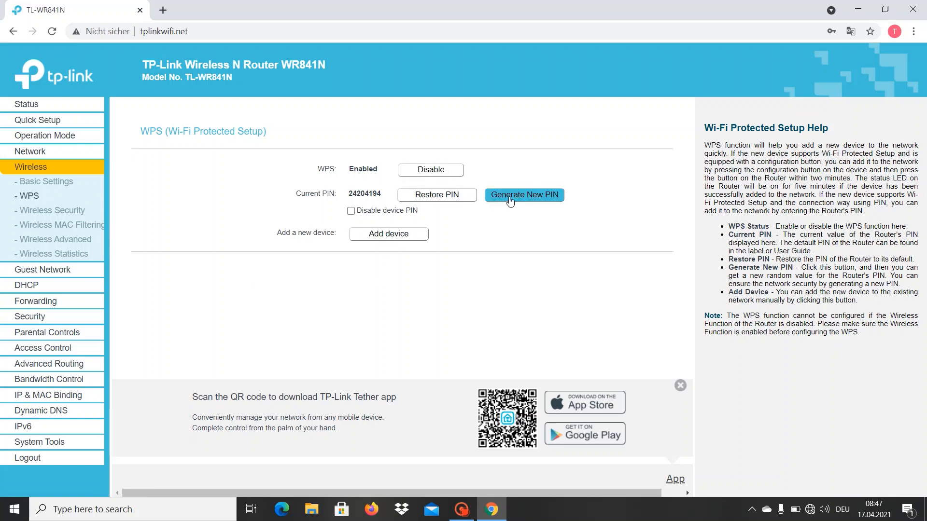
left_click(523, 195)
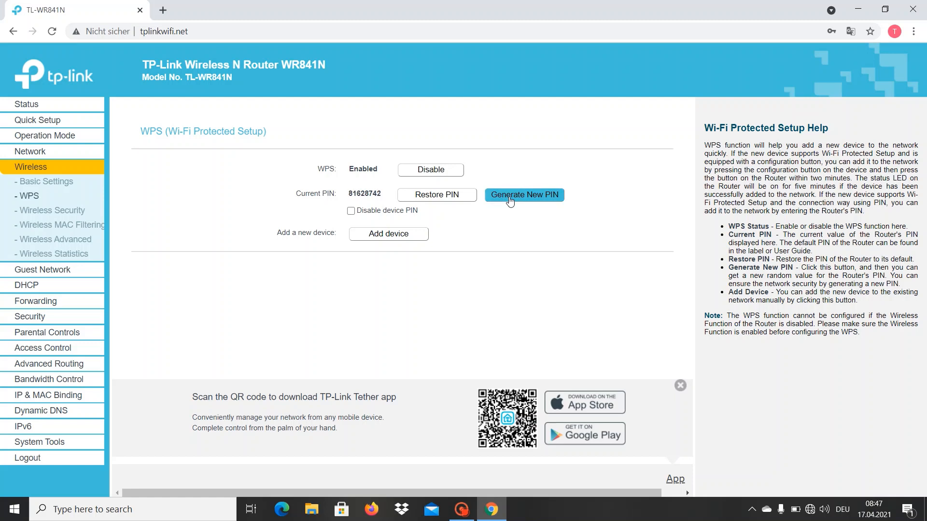
left_click(524, 195)
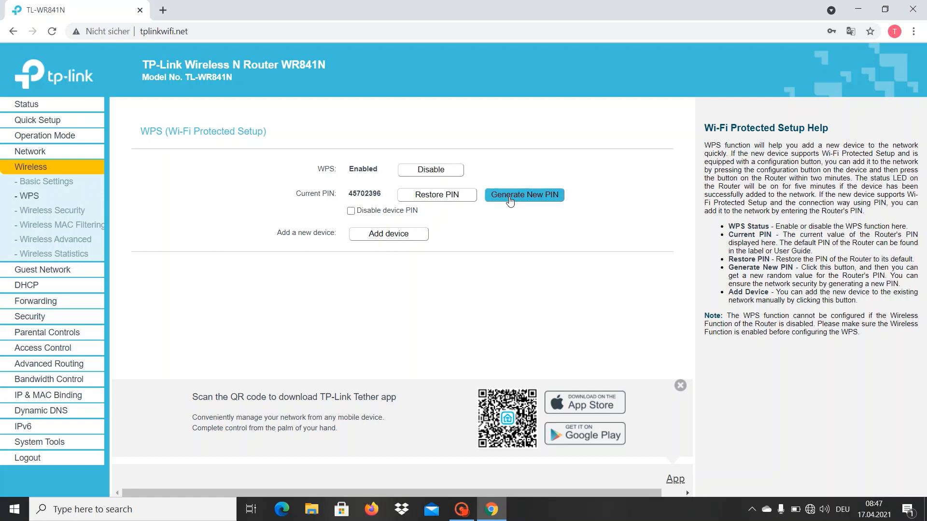
mouse_move(737, 455)
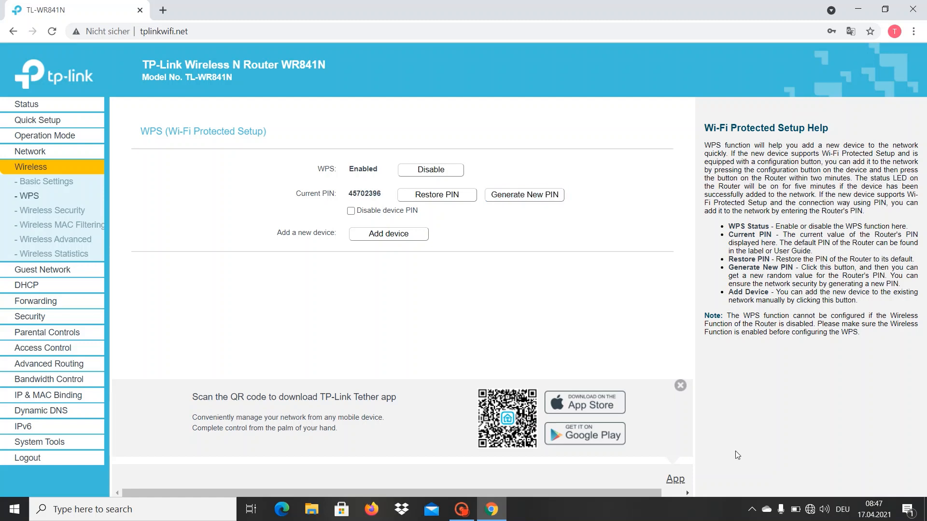
mouse_move(640, 397)
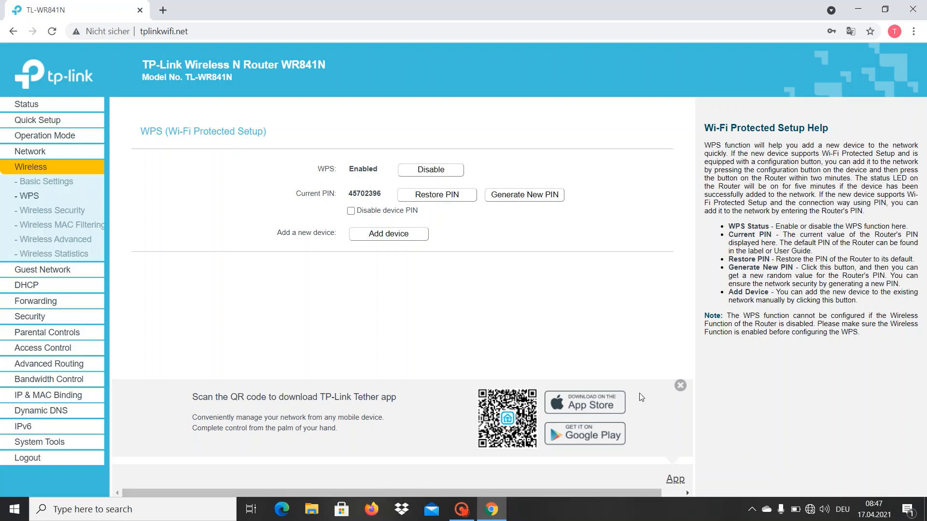
mouse_move(59, 210)
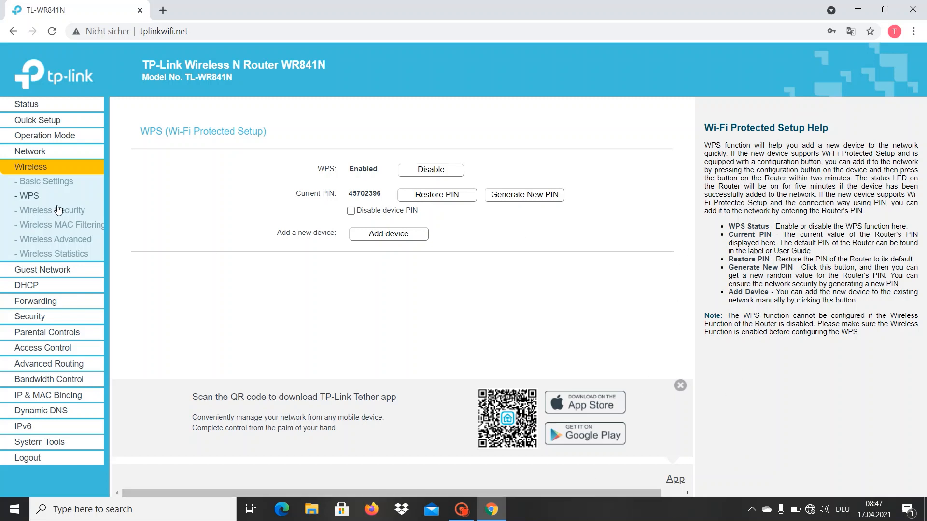
mouse_move(53, 210)
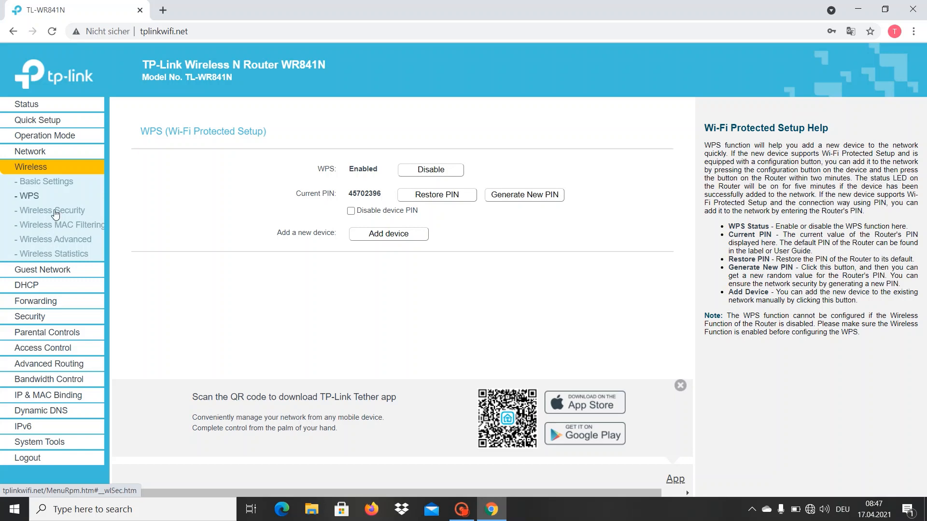
left_click(52, 210)
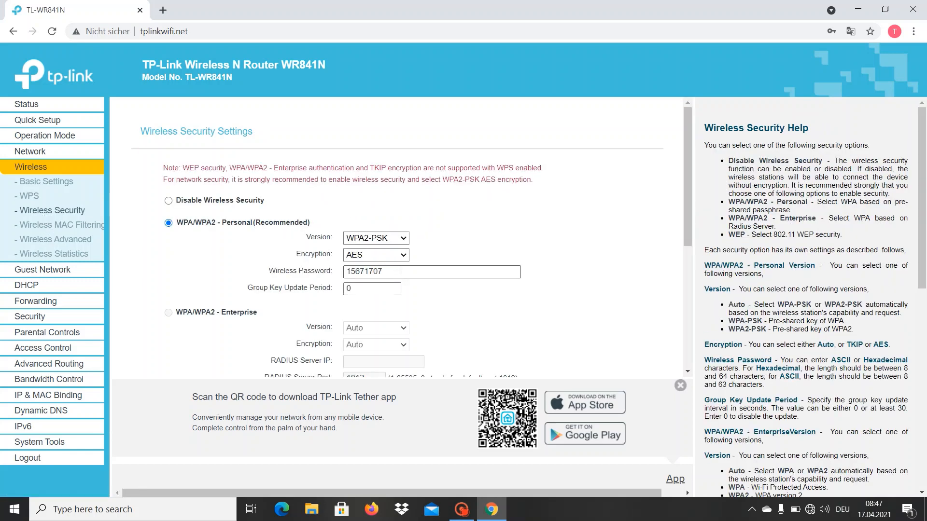
triple_click(430, 271)
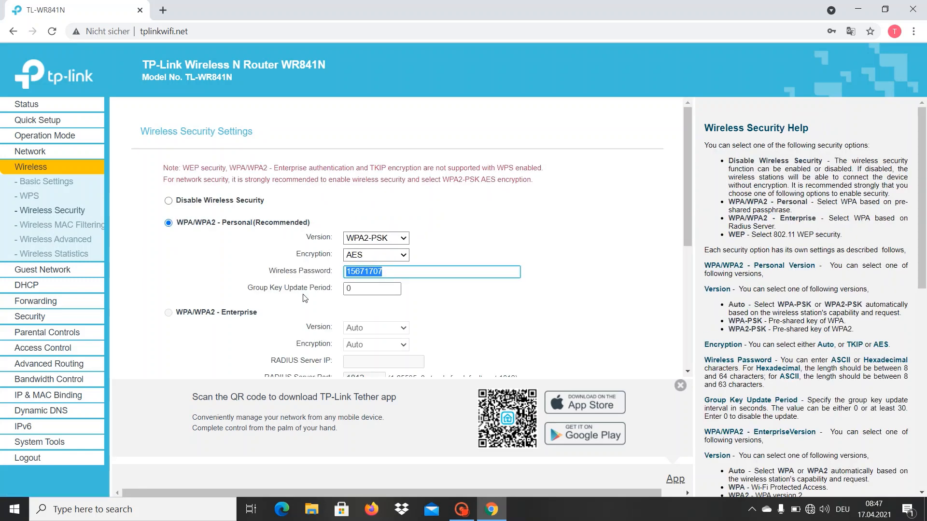
key("Delete")
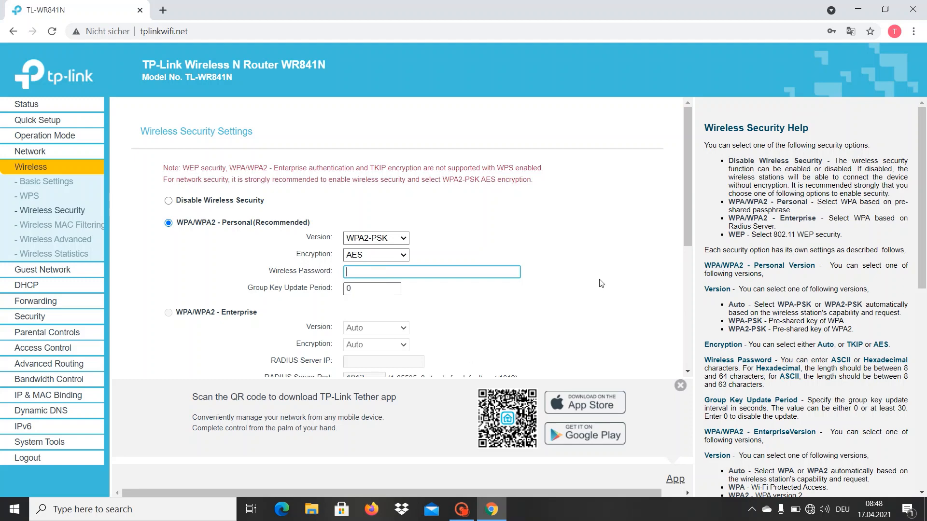
scroll("down", 3)
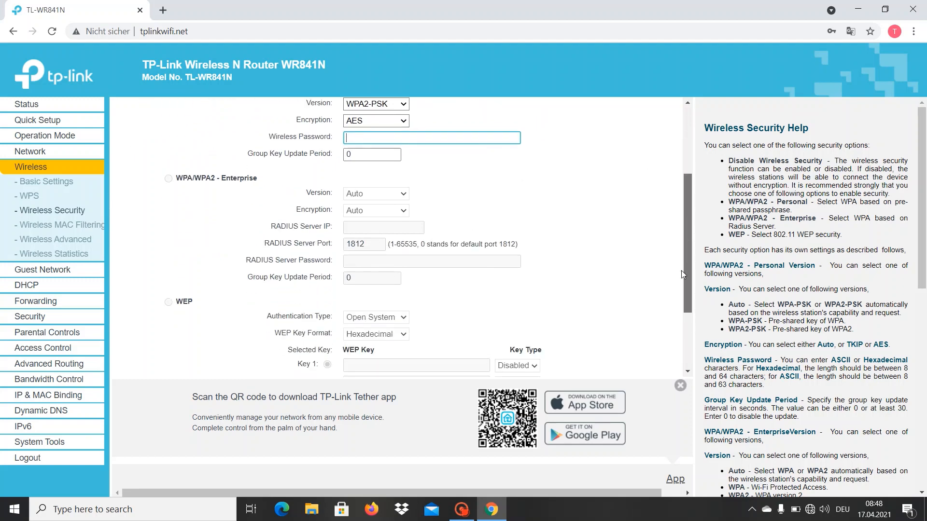
scroll("up", 3)
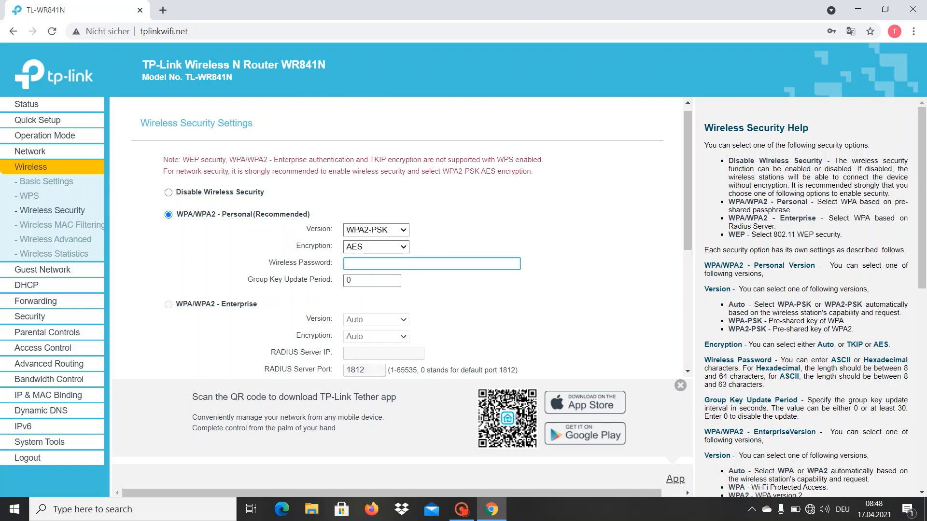
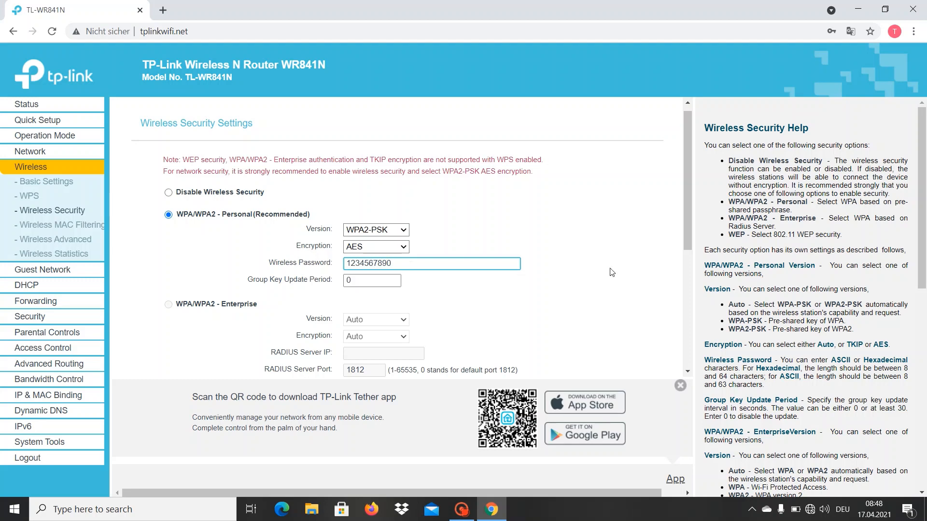
mouse_move(686, 201)
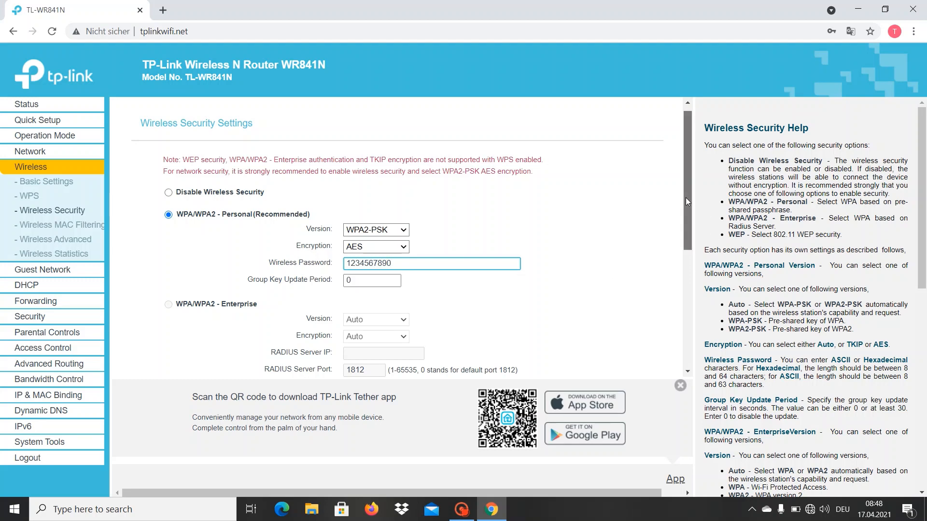
scroll("down", 3)
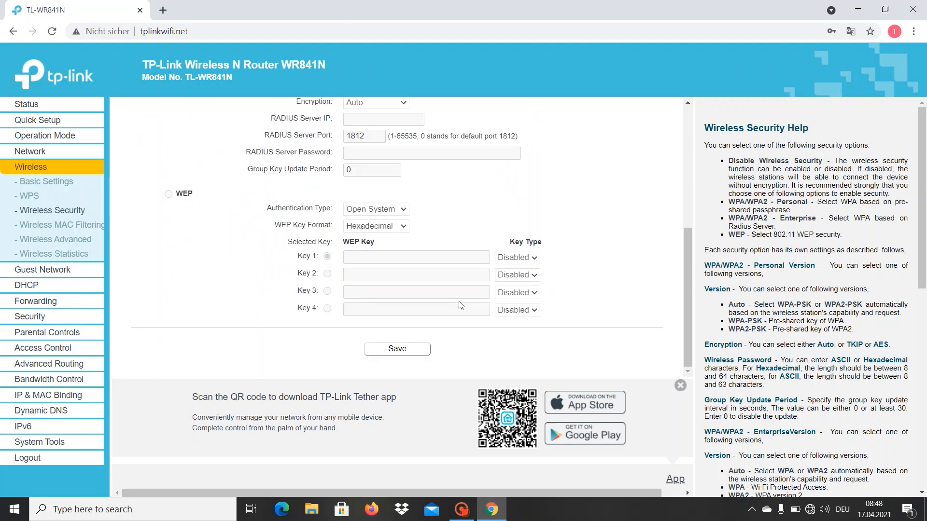
left_click(396, 348)
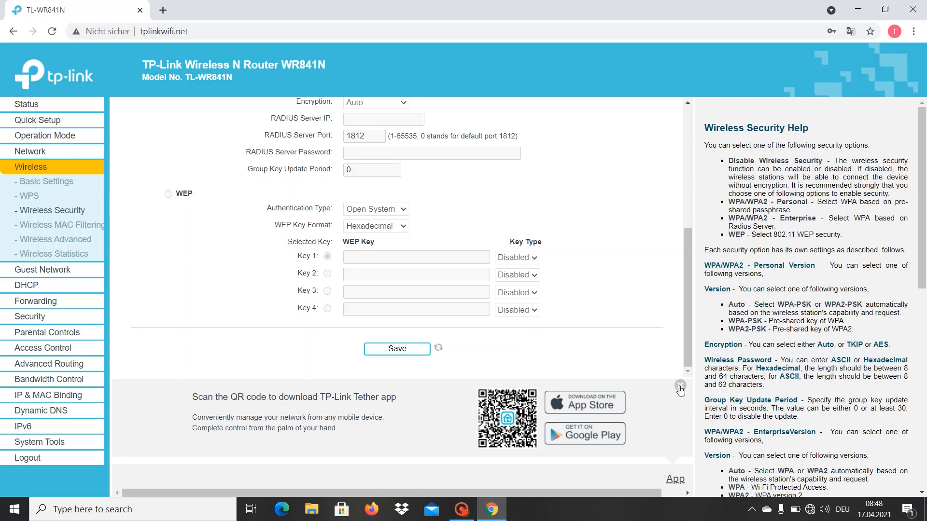
scroll("up", 3)
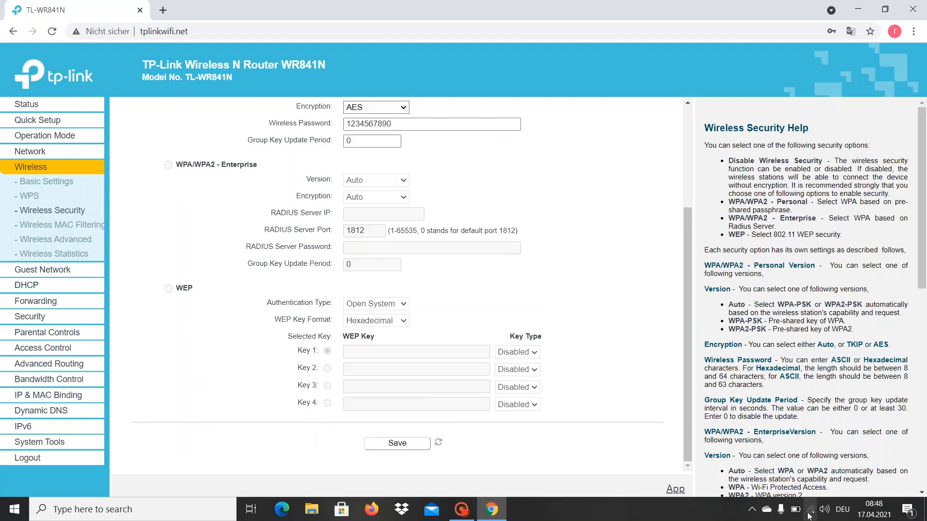
- Select TP-Link_A7F8 in the Windows Wi-Fi flyout and attempt to connect
left_click(813, 509)
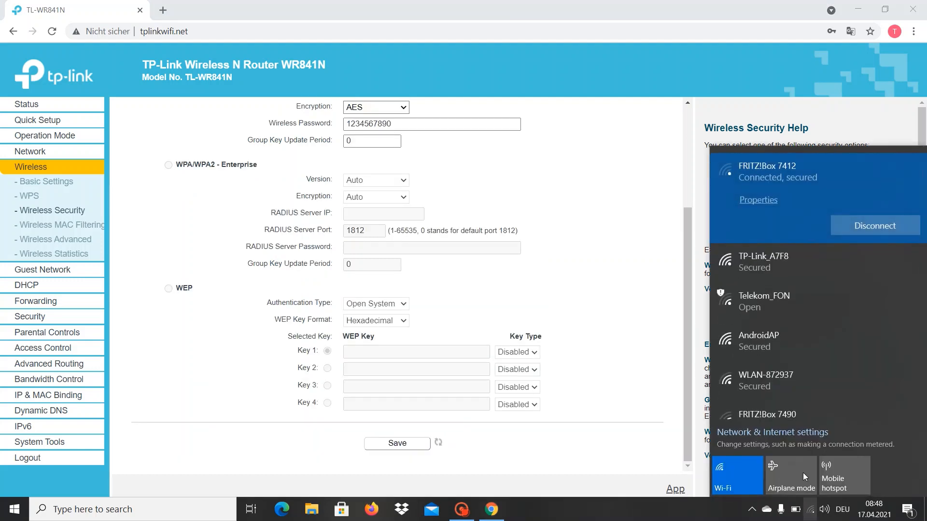
left_click(763, 266)
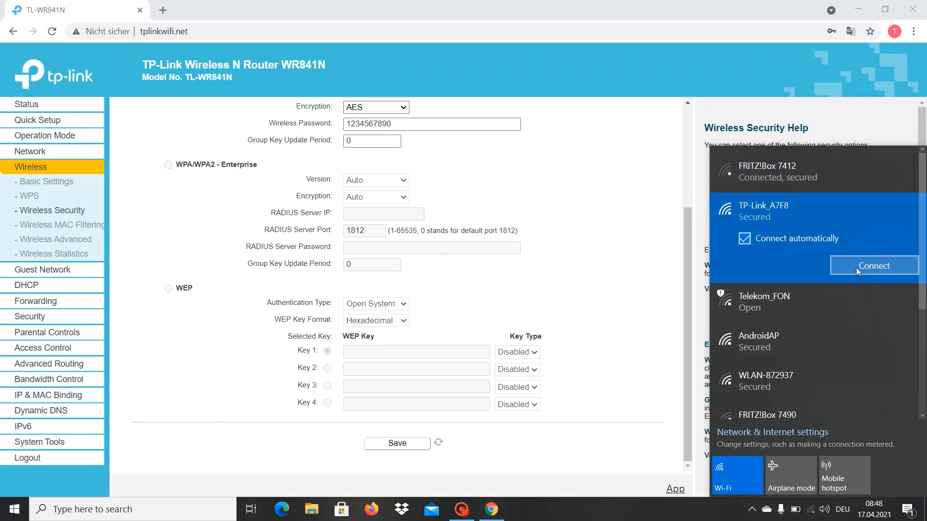
left_click(874, 266)
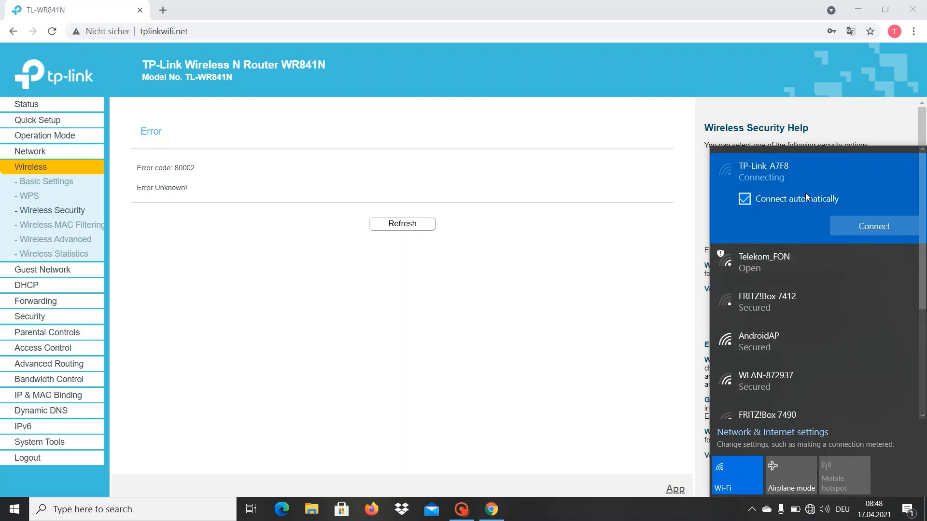
right_click(803, 198)
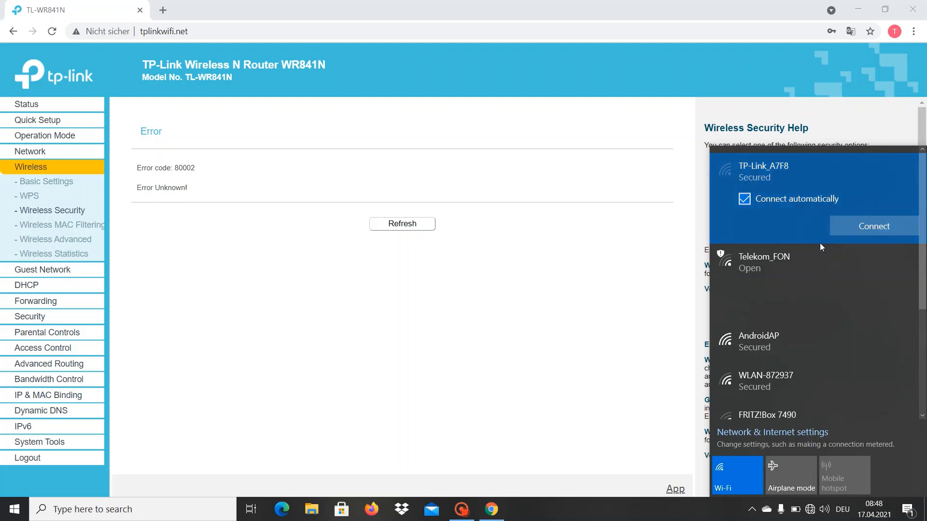
left_click(874, 226)
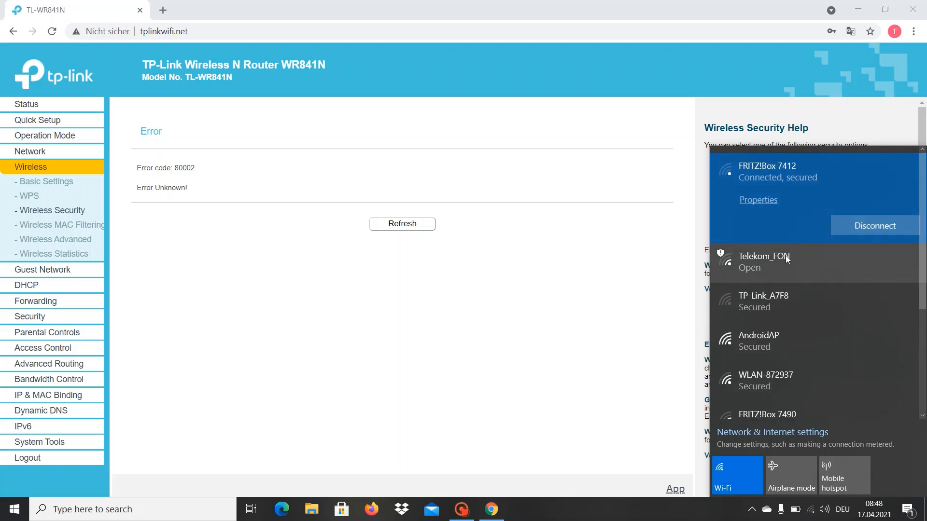
- Retry TP-Link_A7F8, dismiss Chrome's password warning, and submit the new security key
left_click(763, 300)
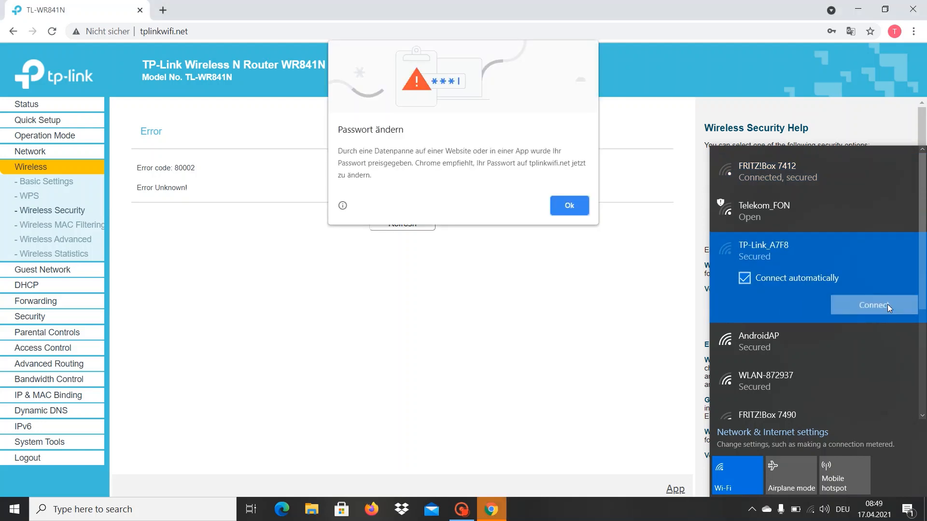
left_click(874, 305)
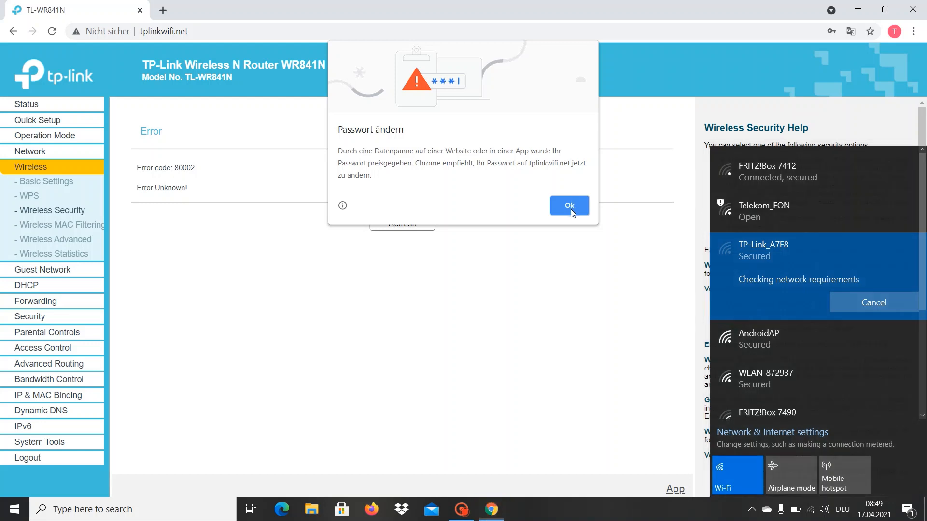
left_click(569, 205)
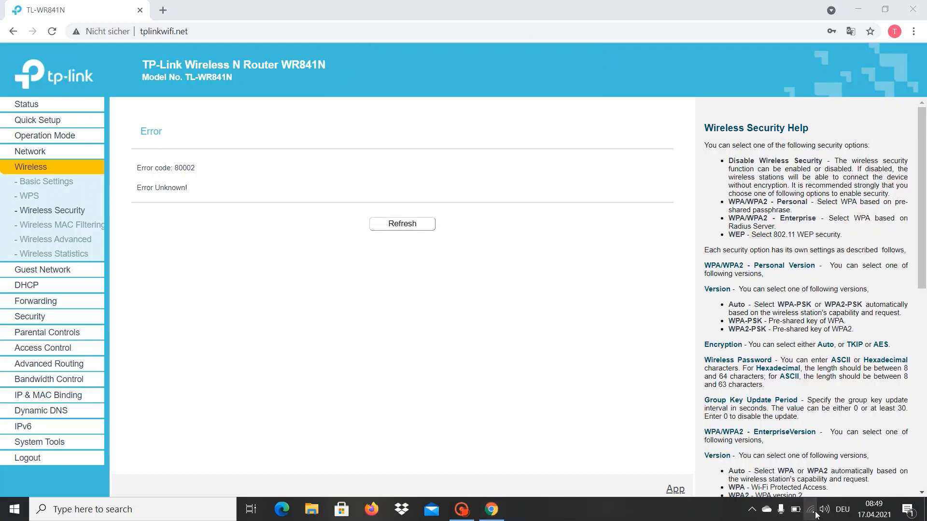
left_click(826, 509)
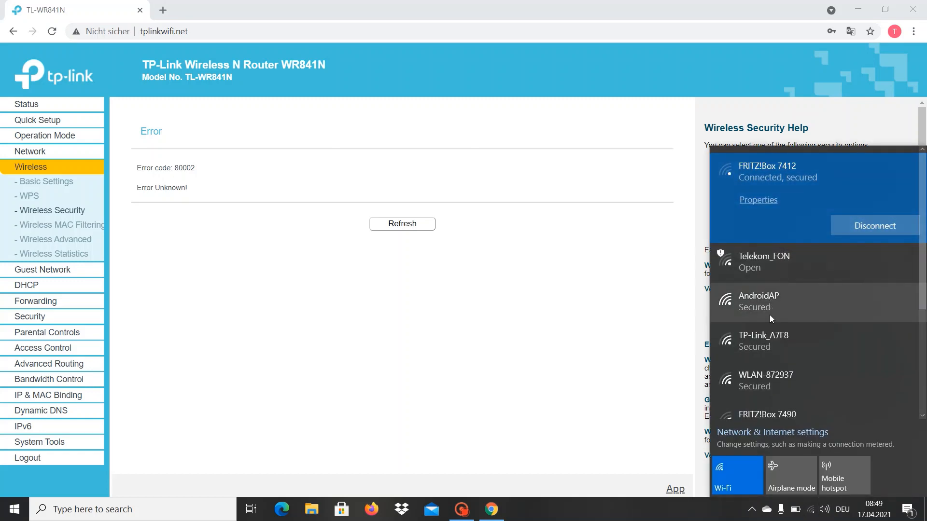
left_click(762, 340)
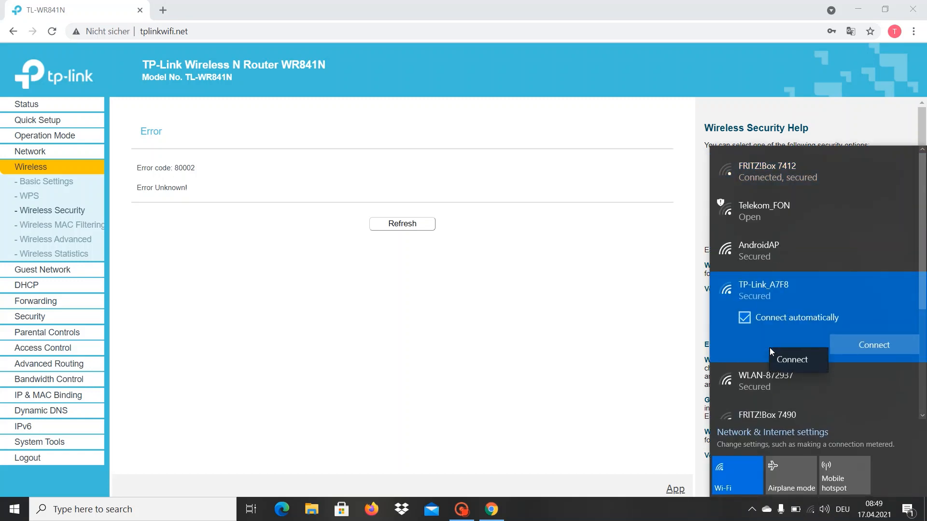
left_click(874, 345)
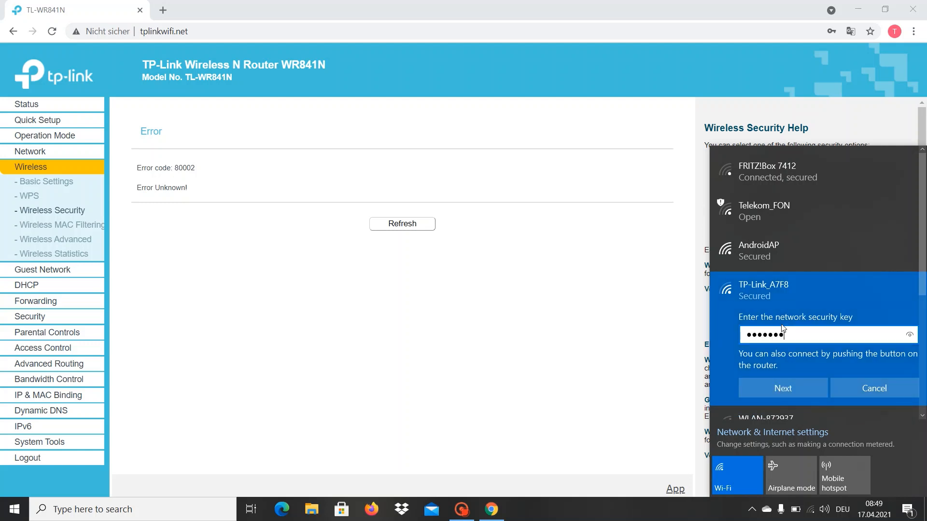
left_click(783, 388)
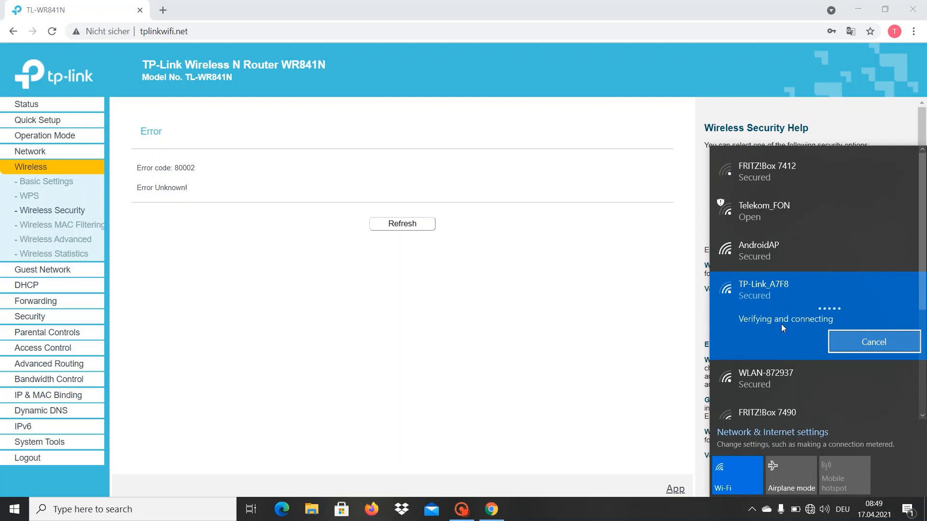
mouse_move(630, 273)
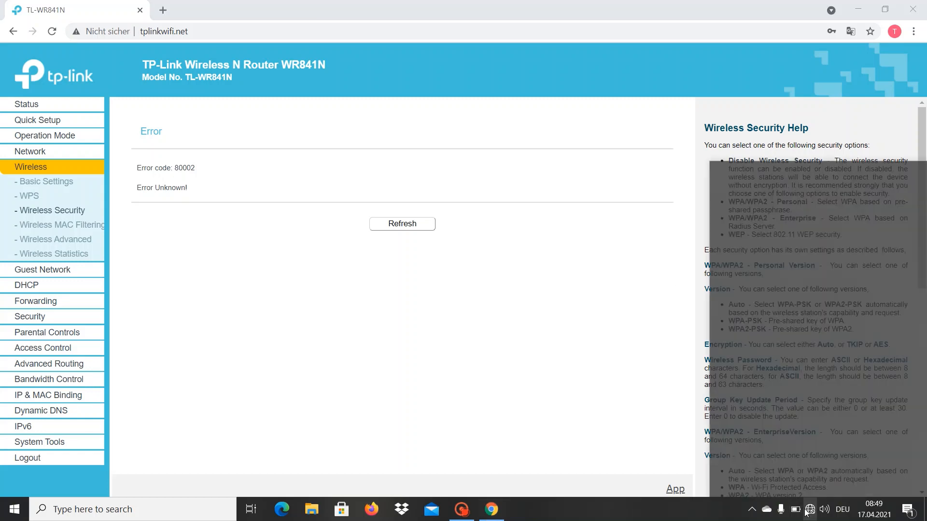
left_click(809, 509)
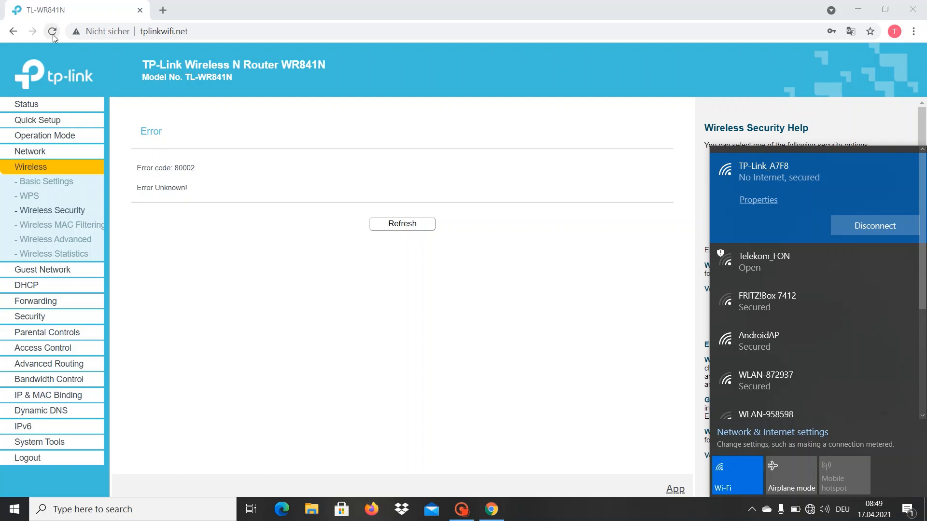
left_click(52, 32)
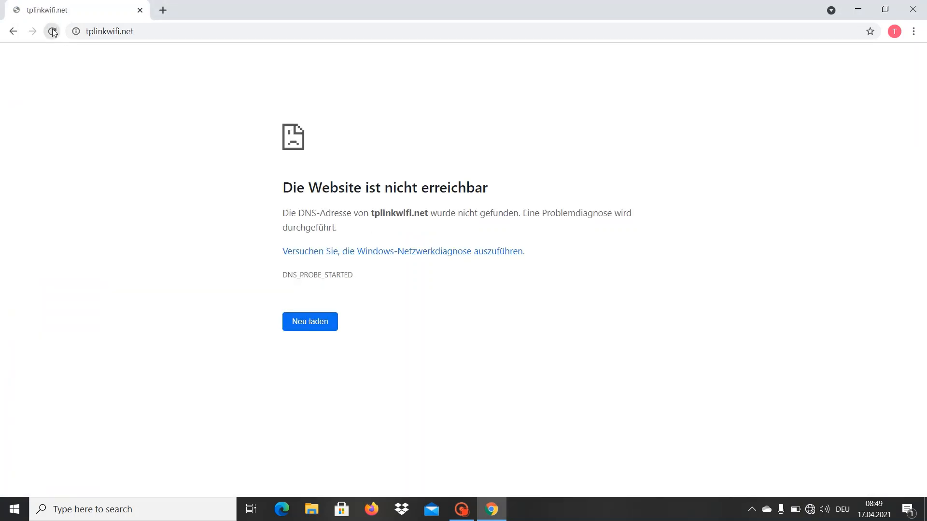
left_click(52, 32)
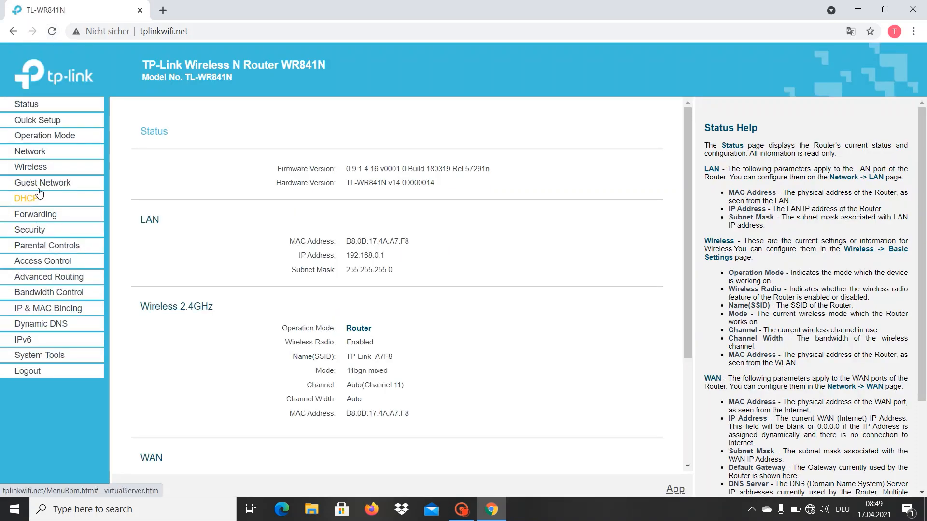
left_click(31, 167)
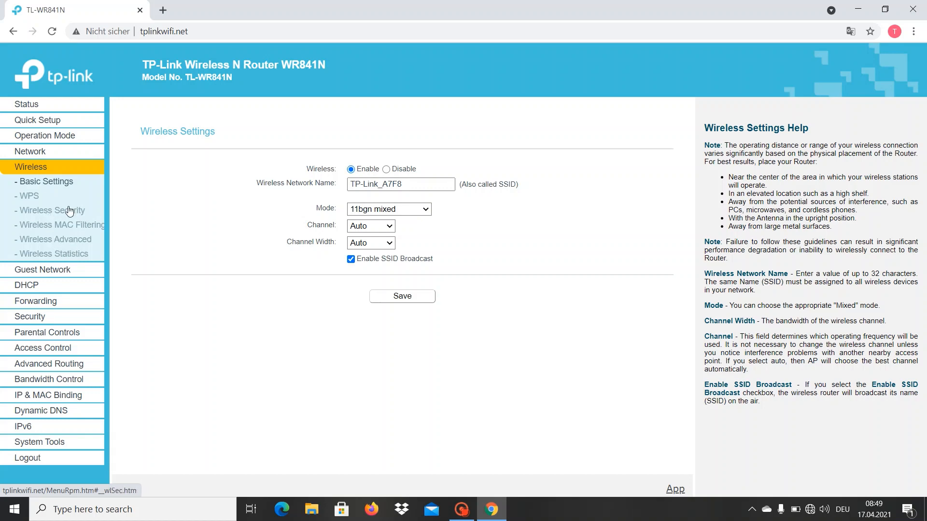
left_click(52, 210)
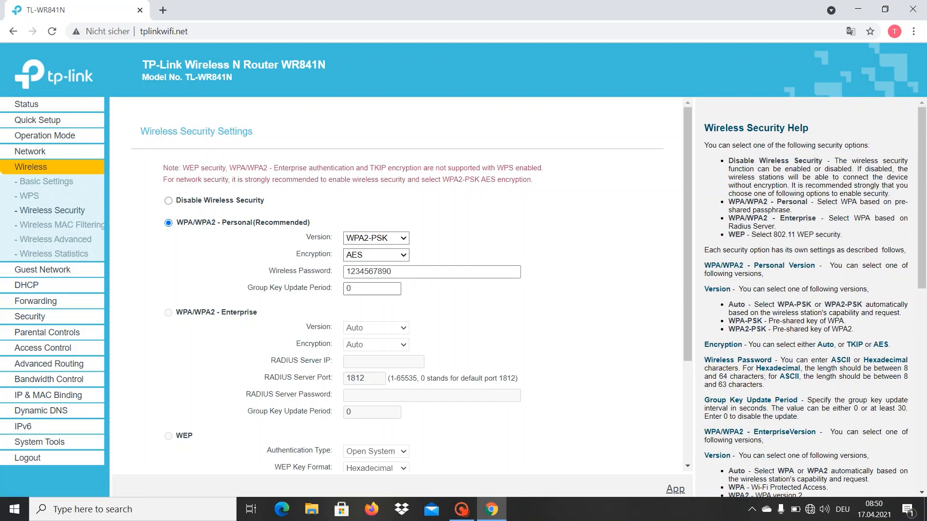
triple_click(431, 271)
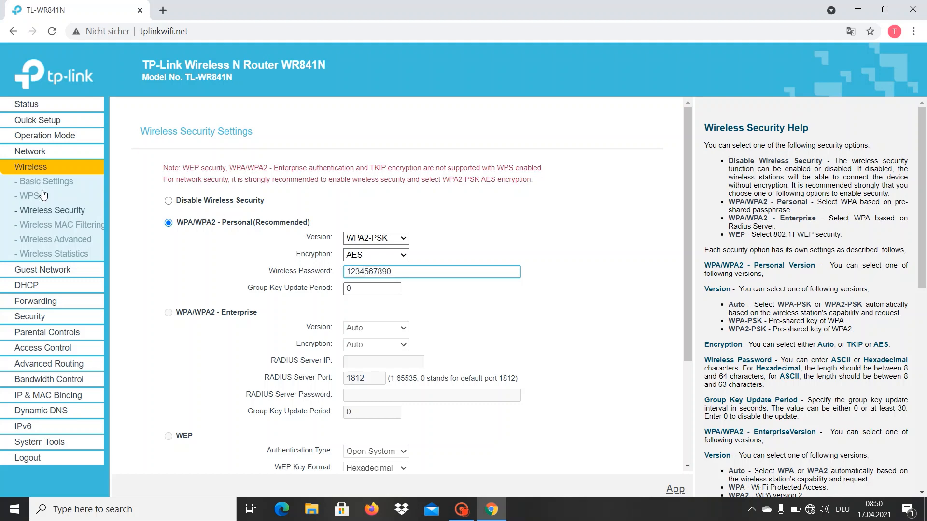
mouse_move(46, 181)
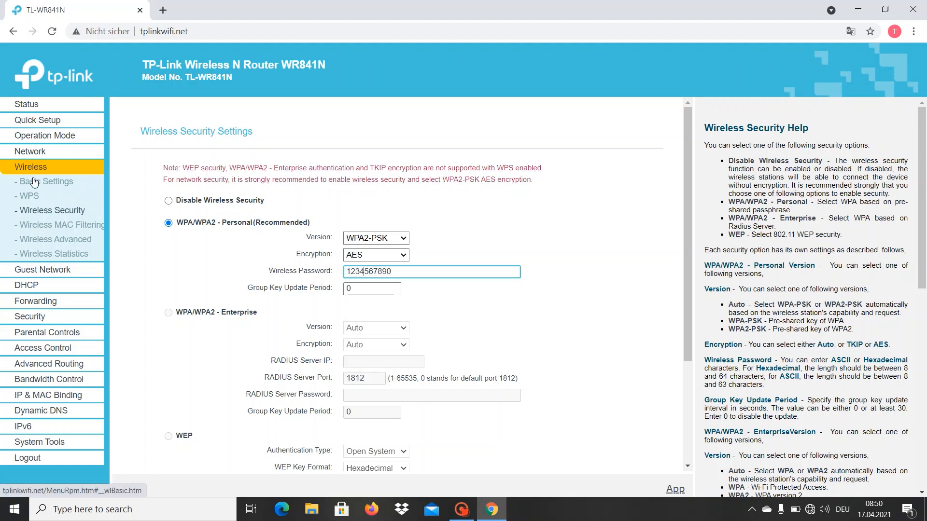
- Change the Wireless Network Name from TP-Link_A7F8 to extwifi and save
left_click(46, 184)
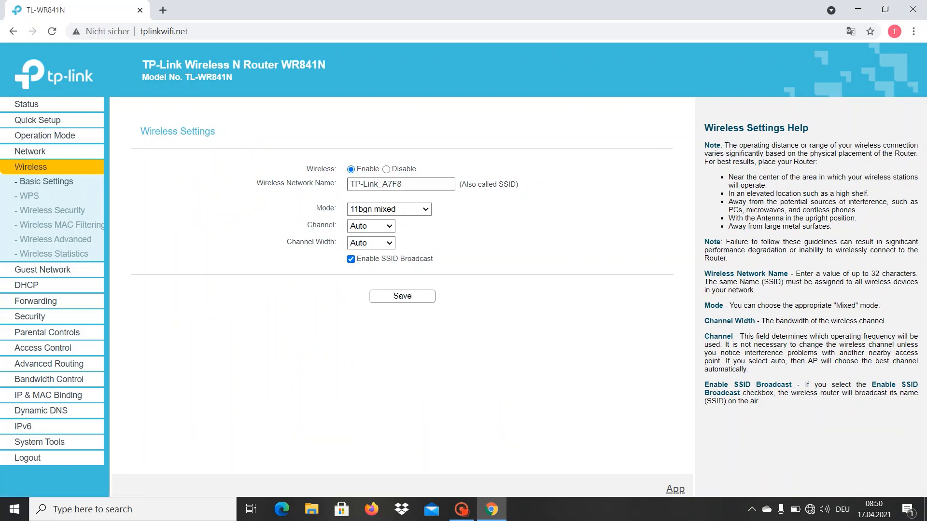
triple_click(400, 184)
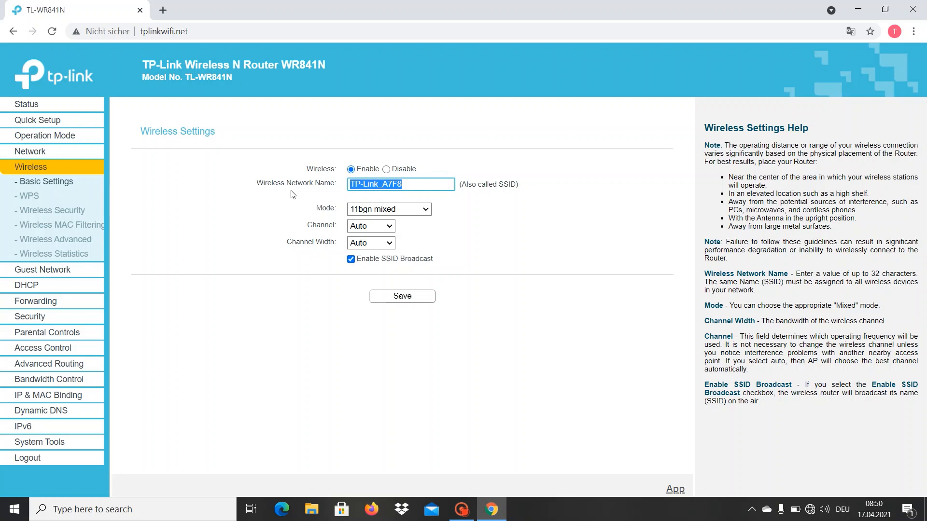
mouse_move(424, 180)
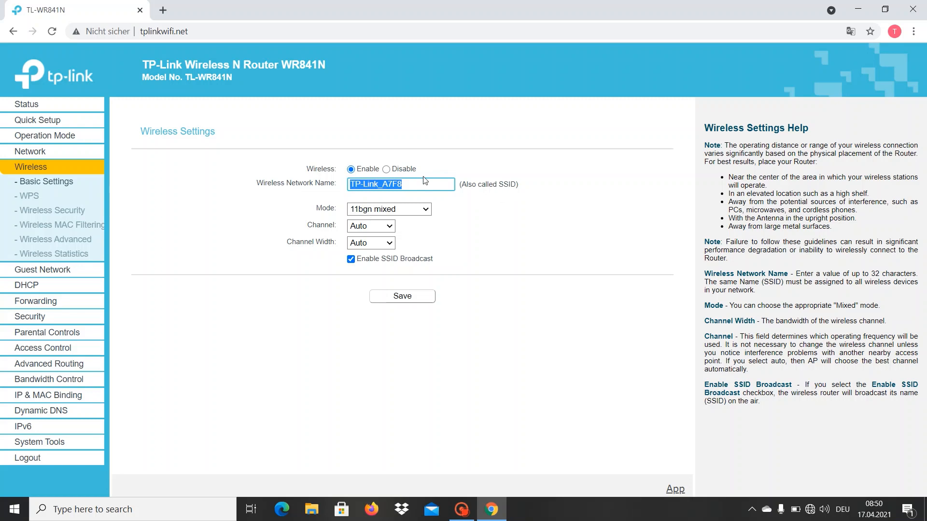
key("Delete")
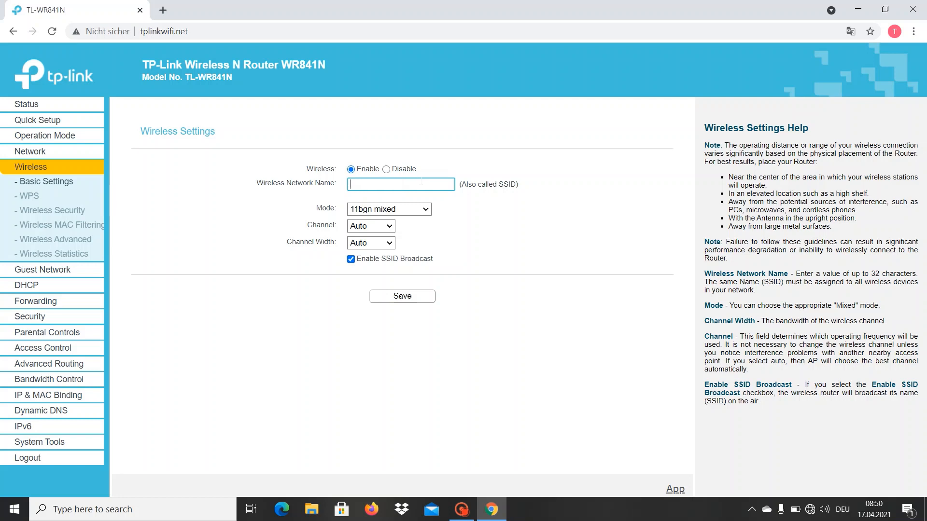
type("ext")
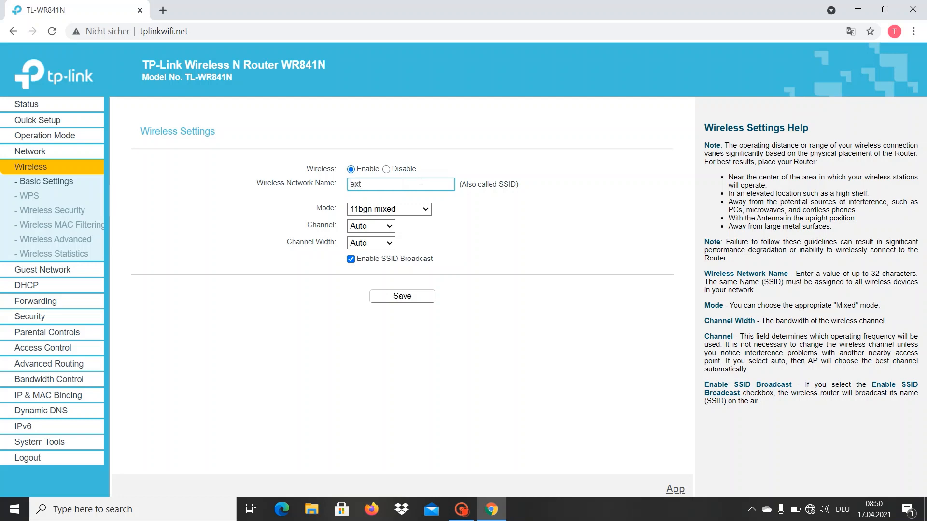
type("wifi")
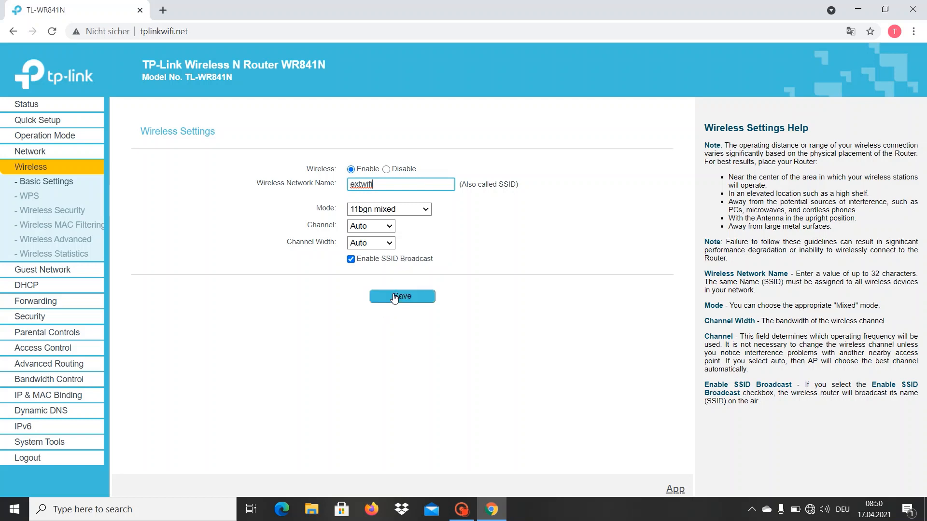
left_click(403, 296)
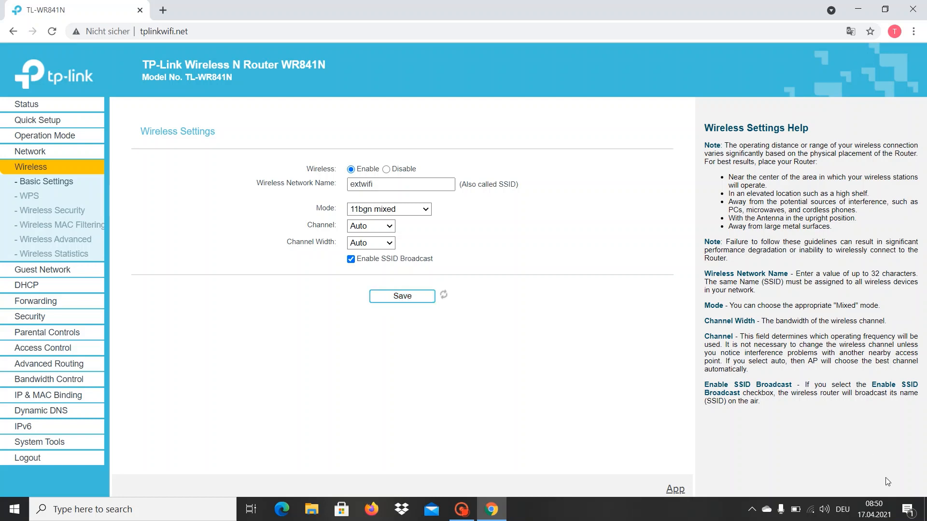
mouse_move(813, 510)
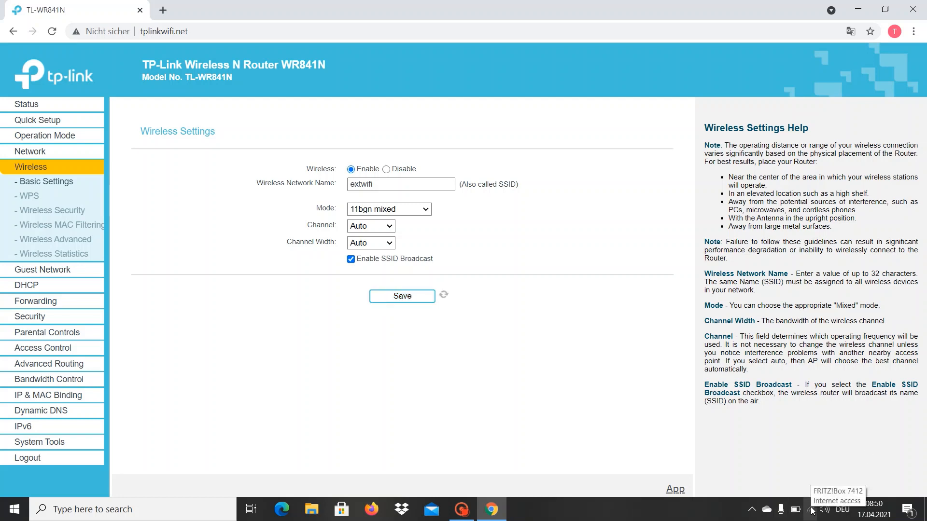
- Join the extwifi network from the Windows Wi-Fi flyout and submit its security key
left_click(826, 509)
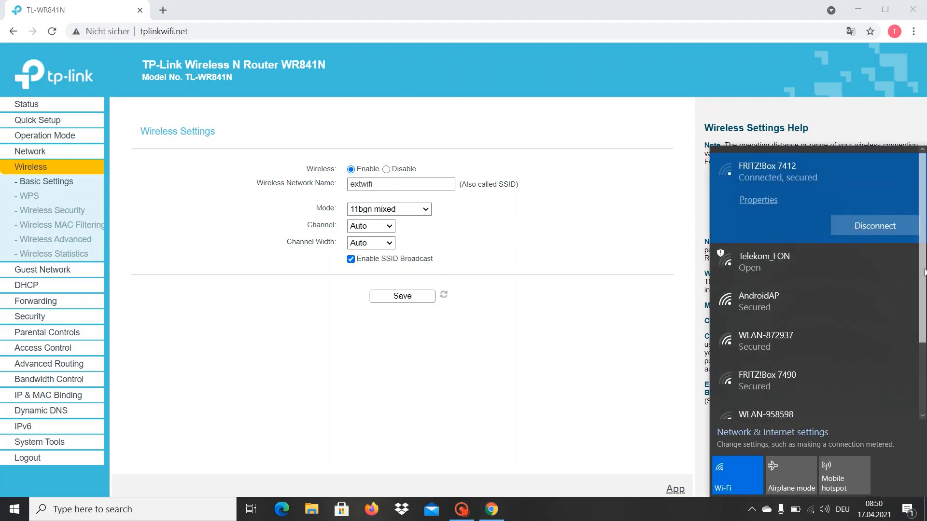
left_click(401, 296)
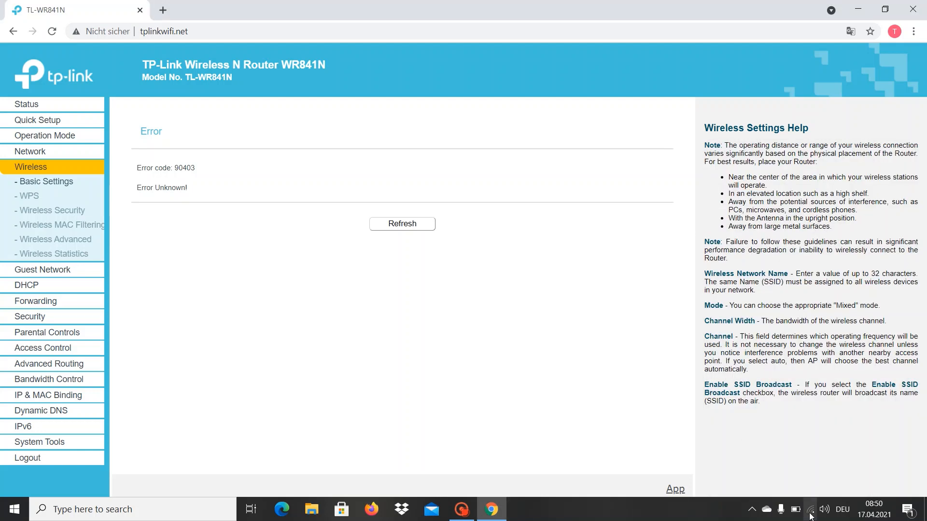
left_click(812, 509)
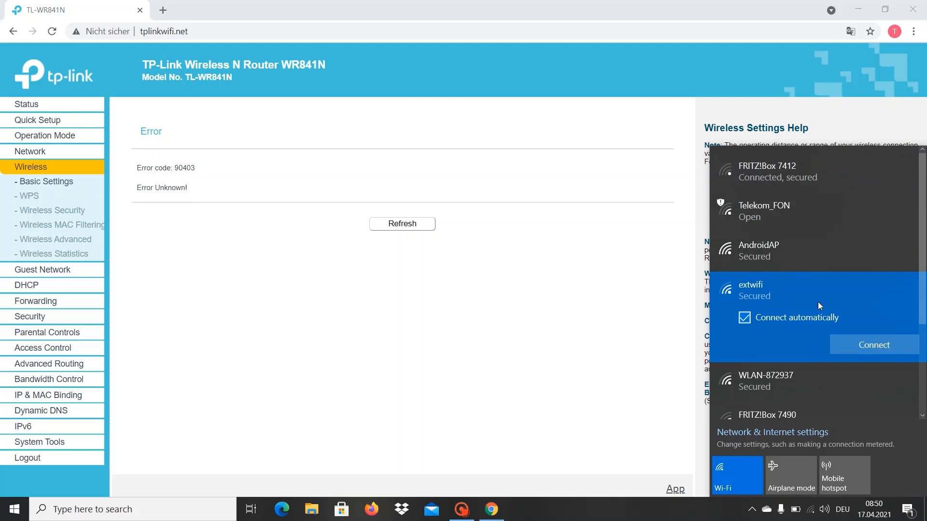
left_click(874, 345)
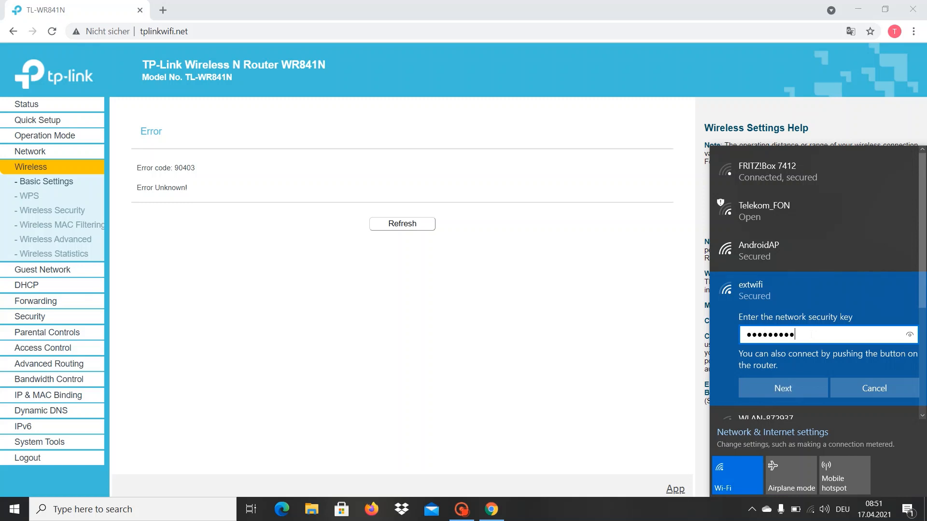
left_click(782, 388)
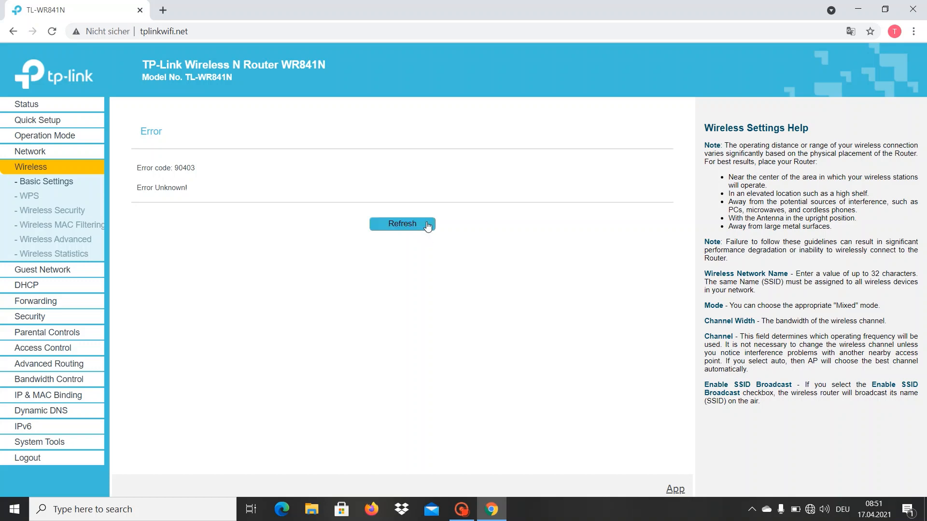
- Refresh the router page after Error 90403 and open Wireless Basic Settings showing extwifi
left_click(402, 224)
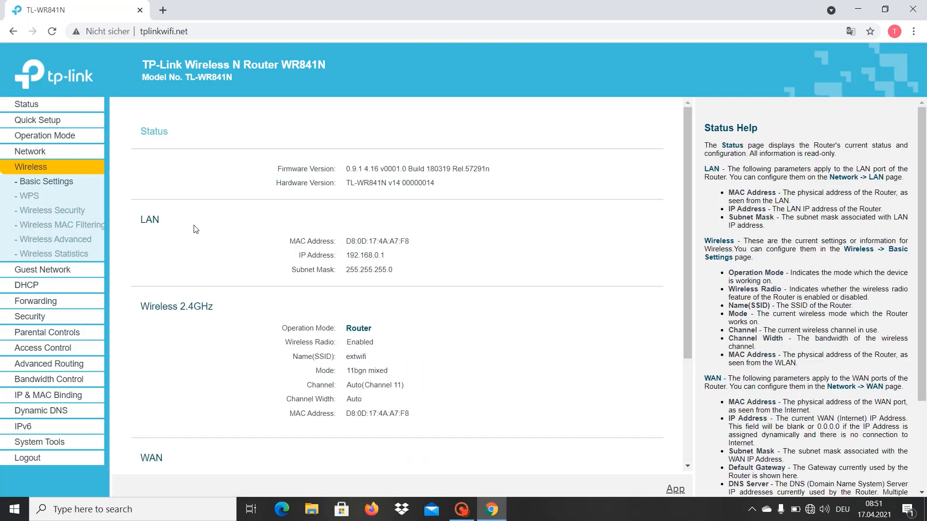
mouse_move(43, 221)
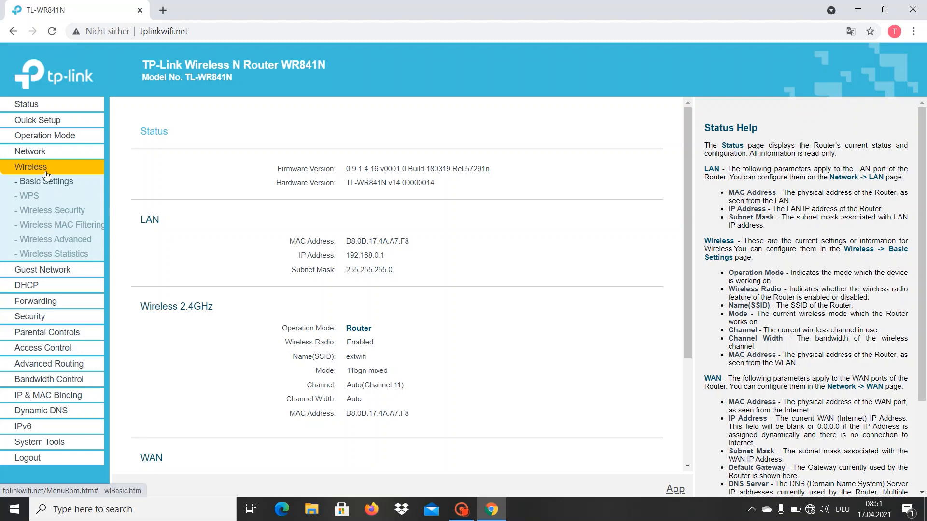
left_click(45, 182)
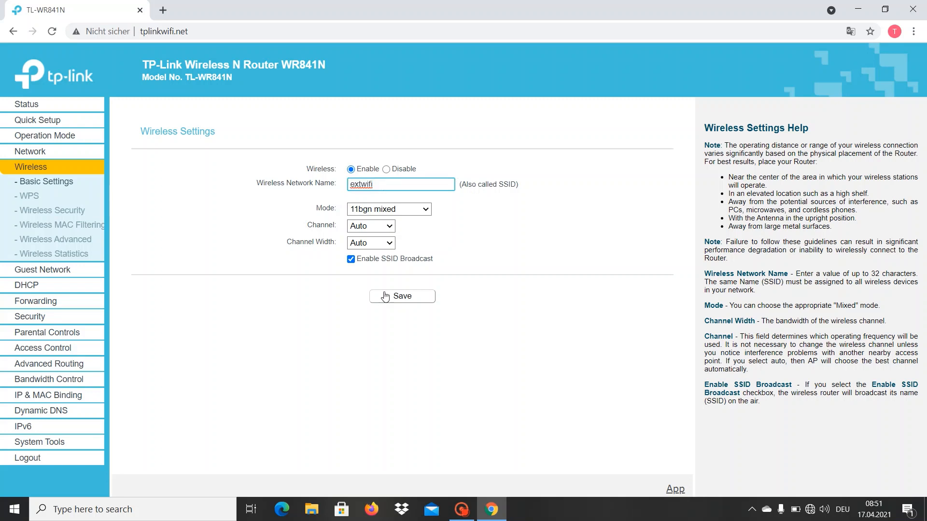
mouse_move(236, 317)
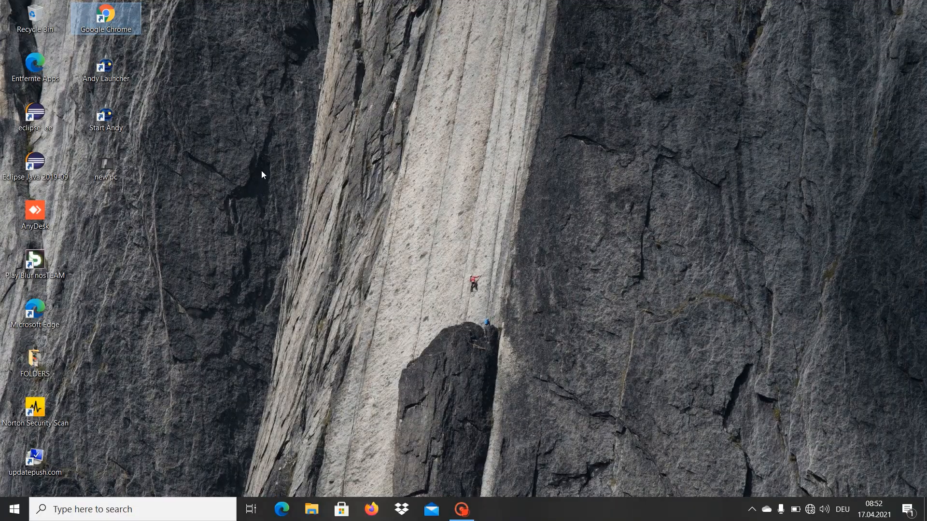
mouse_move(157, 24)
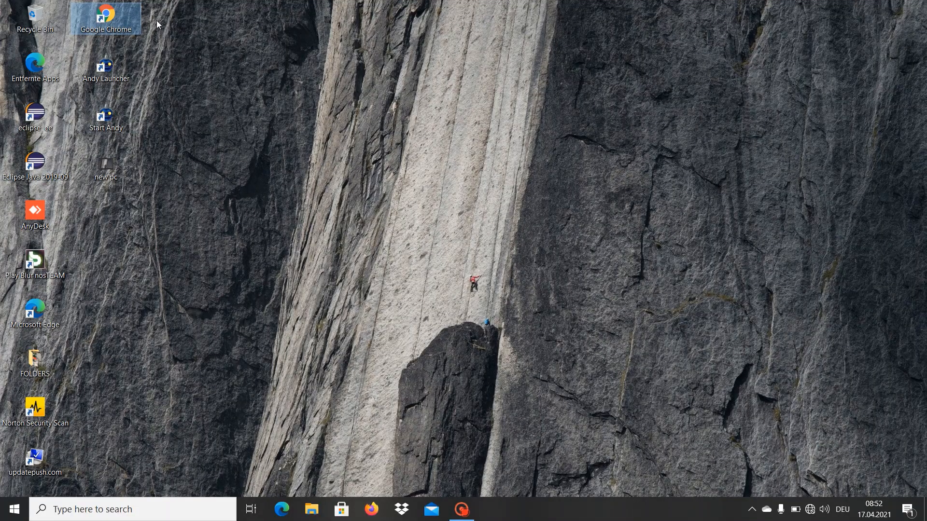
double_click(105, 18)
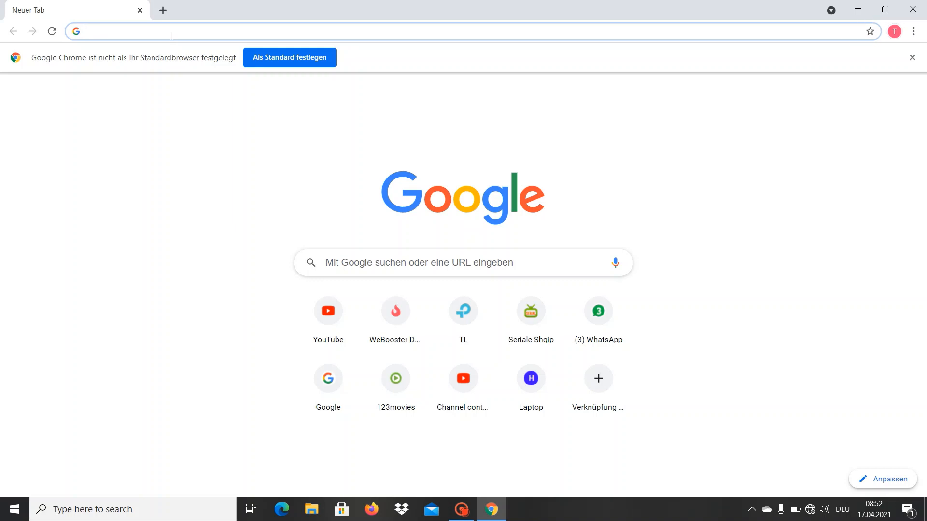
type("192.")
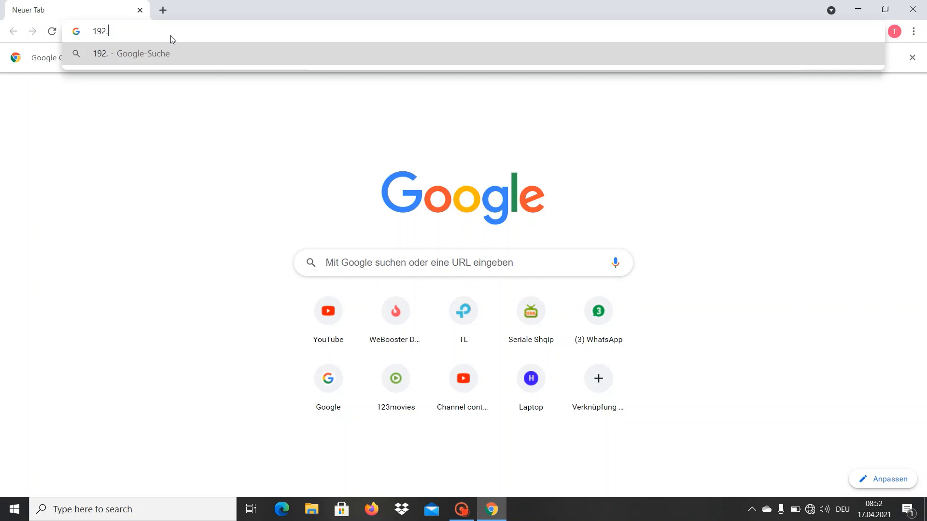
type("168.0.1")
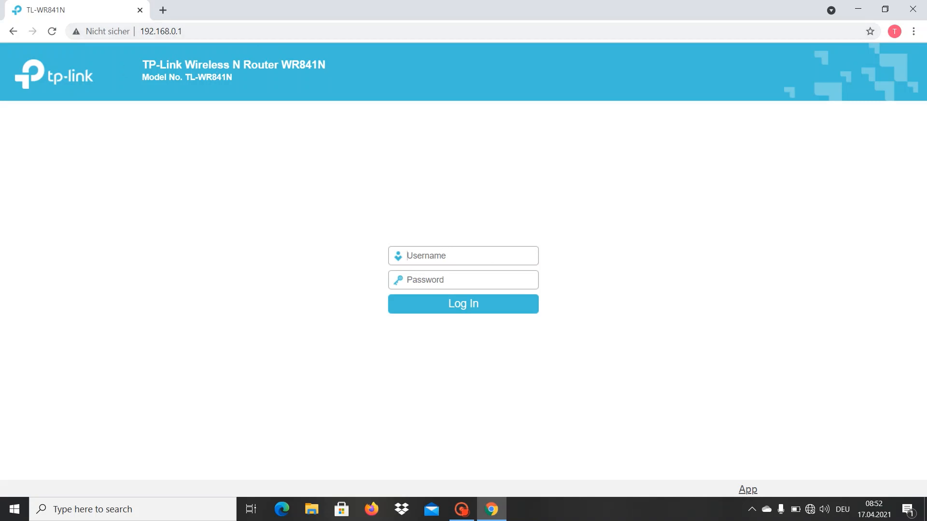
mouse_move(647, 131)
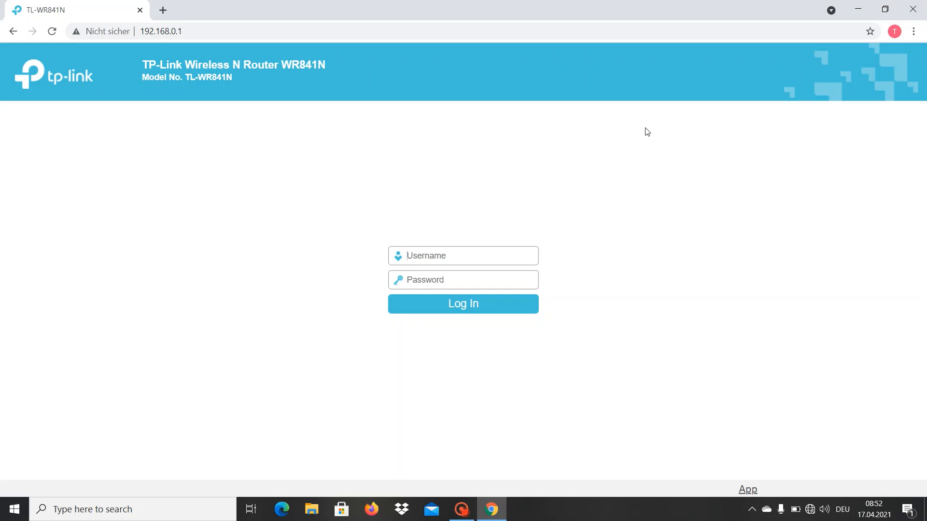
mouse_move(912, 10)
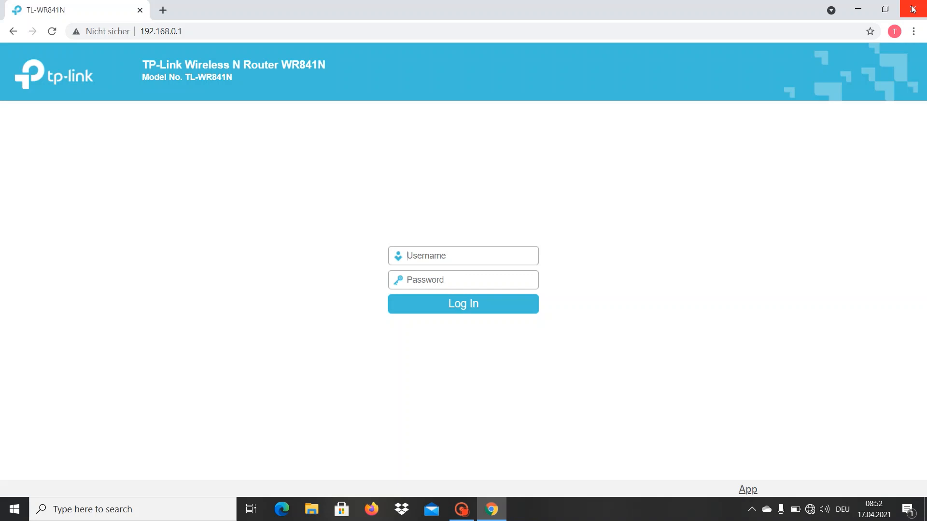
mouse_move(916, 10)
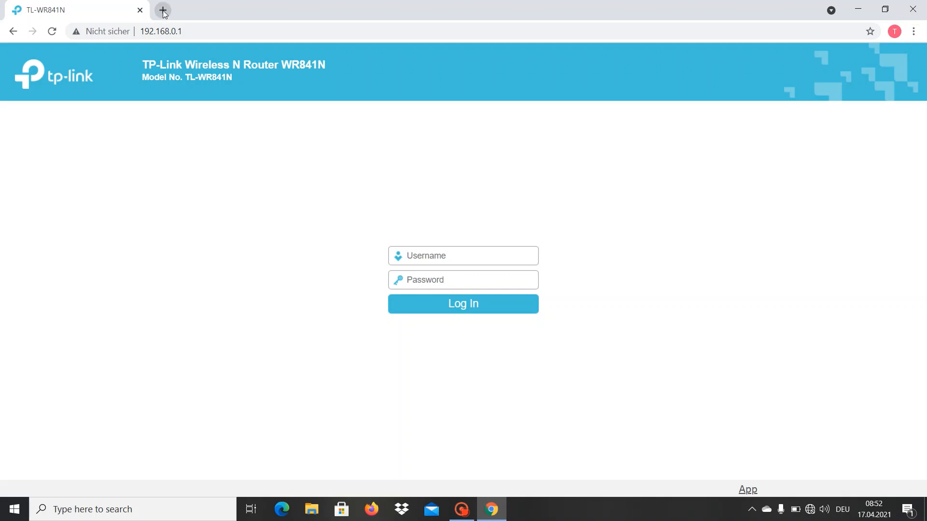
left_click(163, 11)
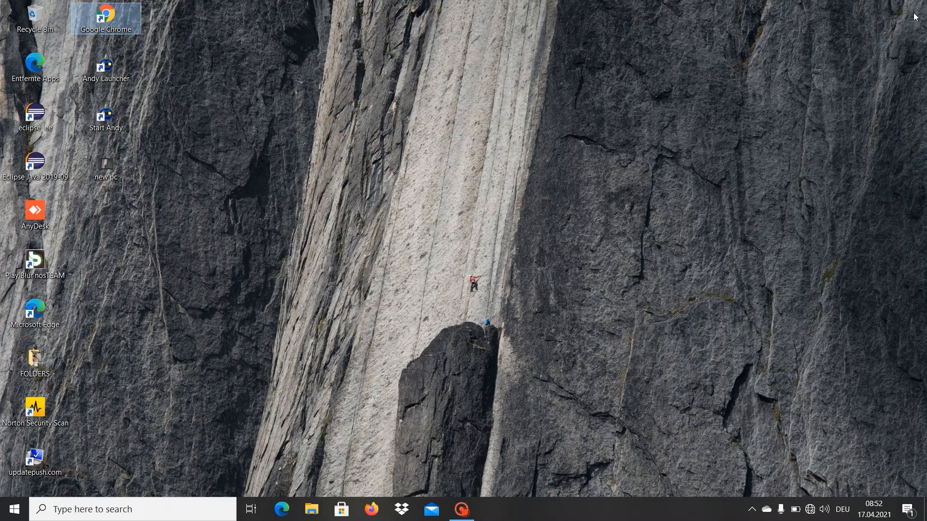
mouse_move(560, 213)
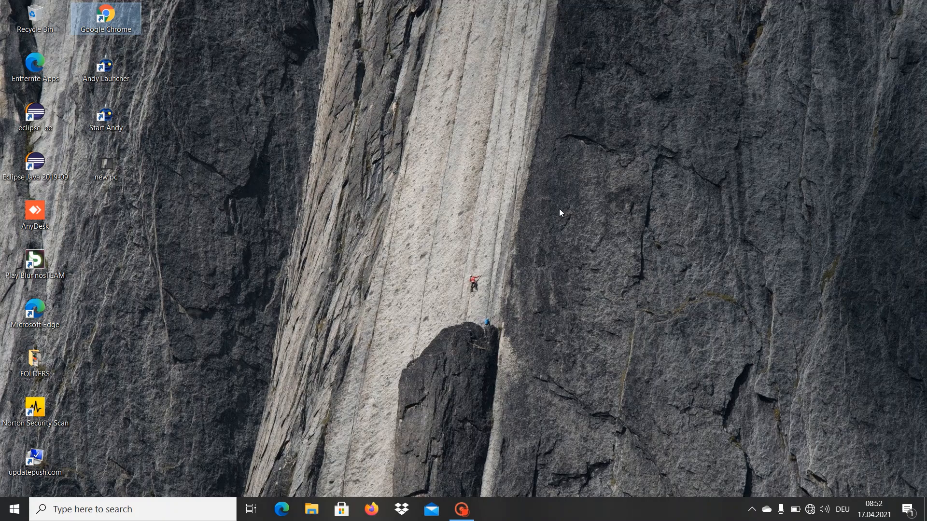